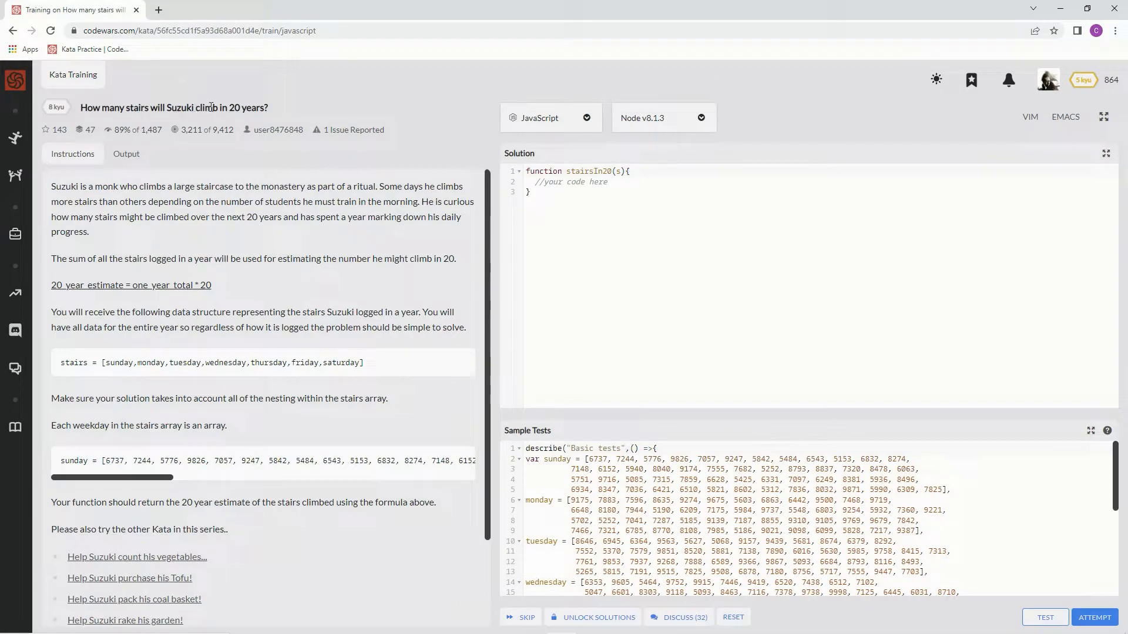
{"action": "mouse_move", "coordinate": [277, 143]}
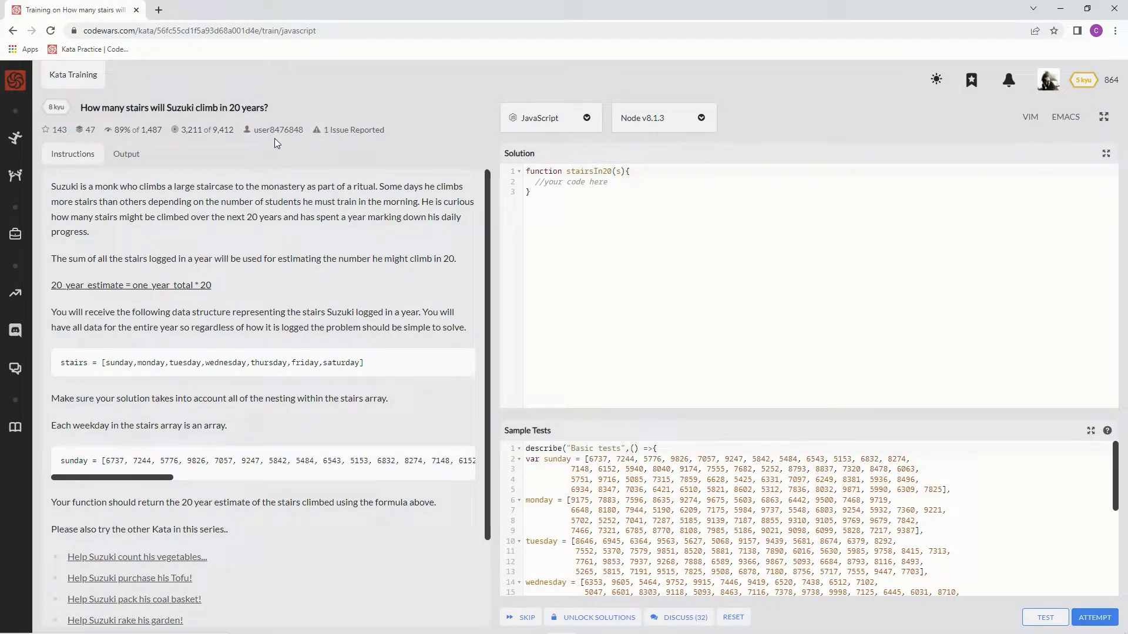
{"action": "mouse_move", "coordinate": [286, 142]}
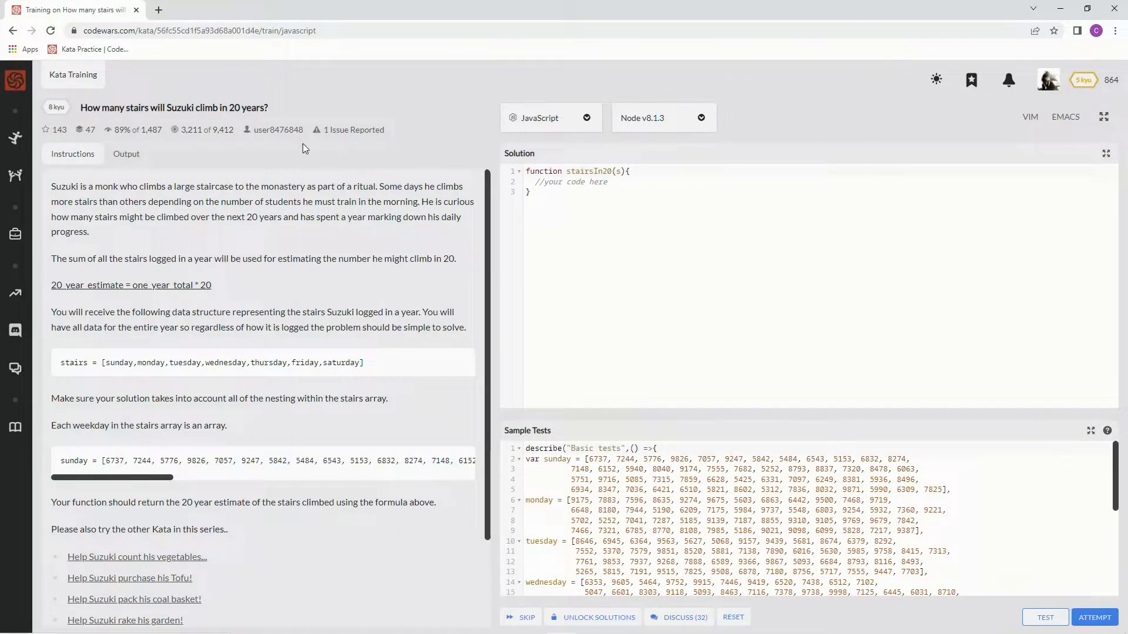
{"action": "mouse_move", "coordinate": [199, 154]}
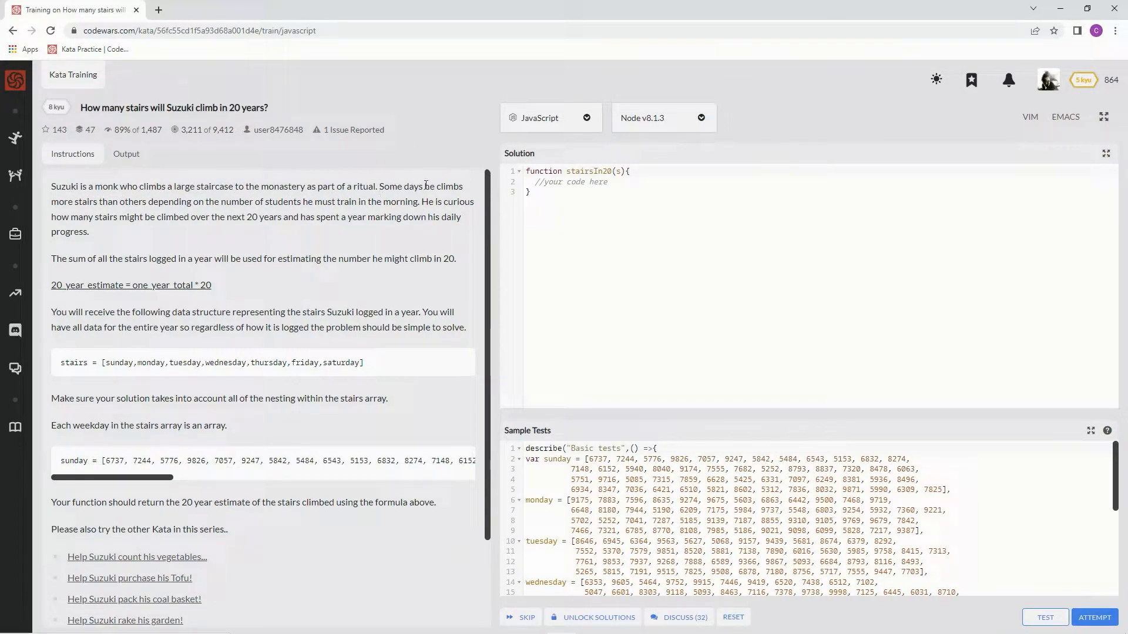
{"action": "mouse_move", "coordinate": [164, 203]}
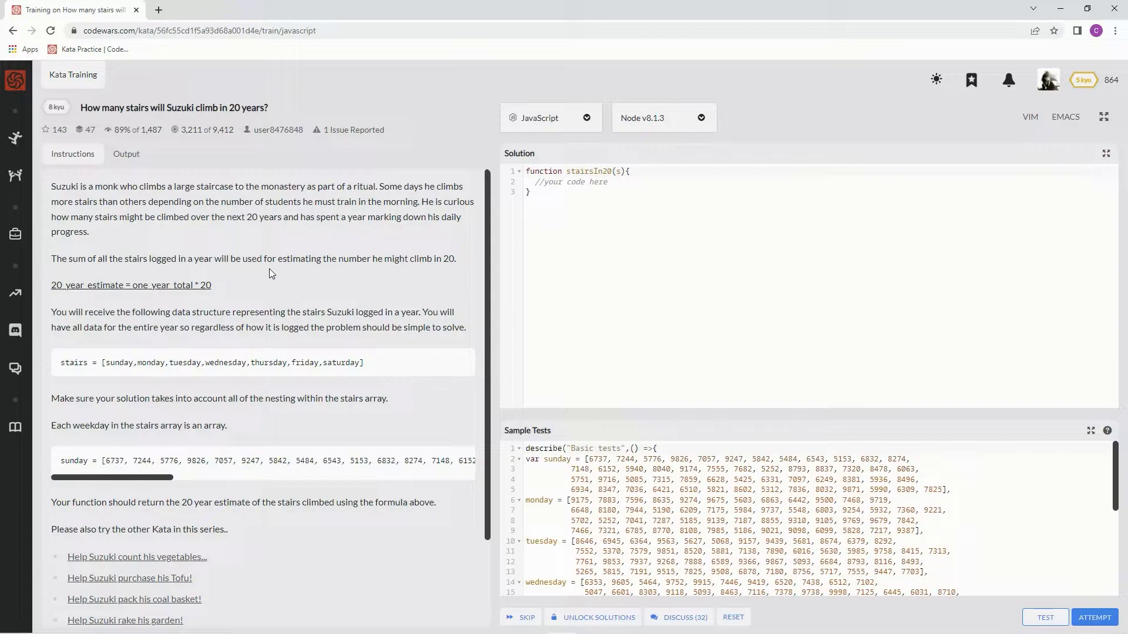
{"action": "mouse_move", "coordinate": [406, 275]}
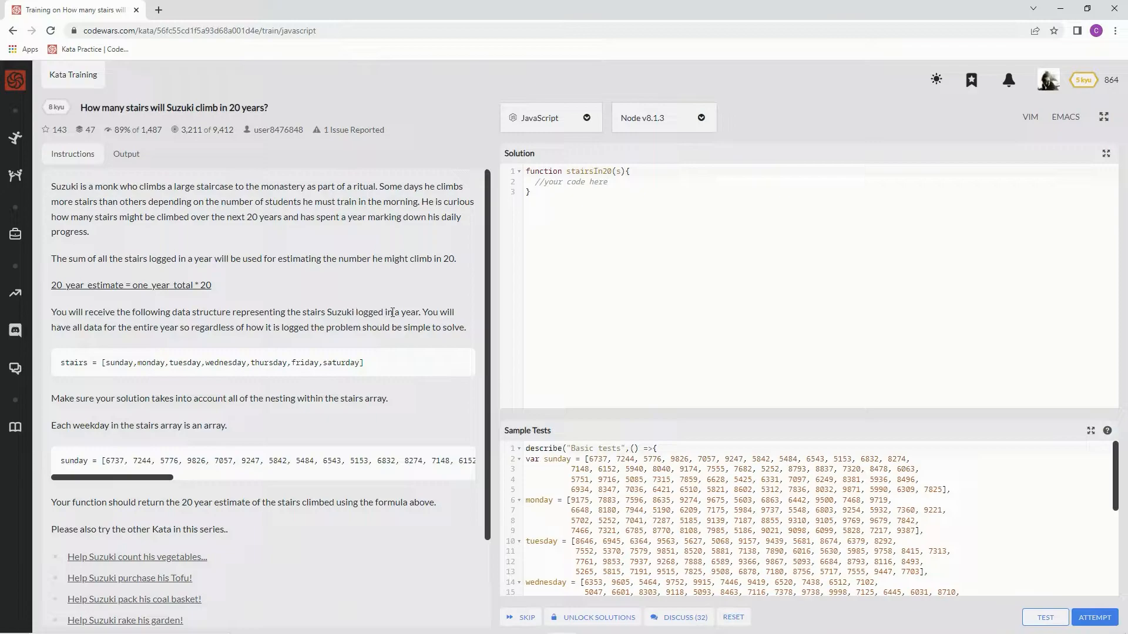
{"action": "mouse_move", "coordinate": [69, 332]}
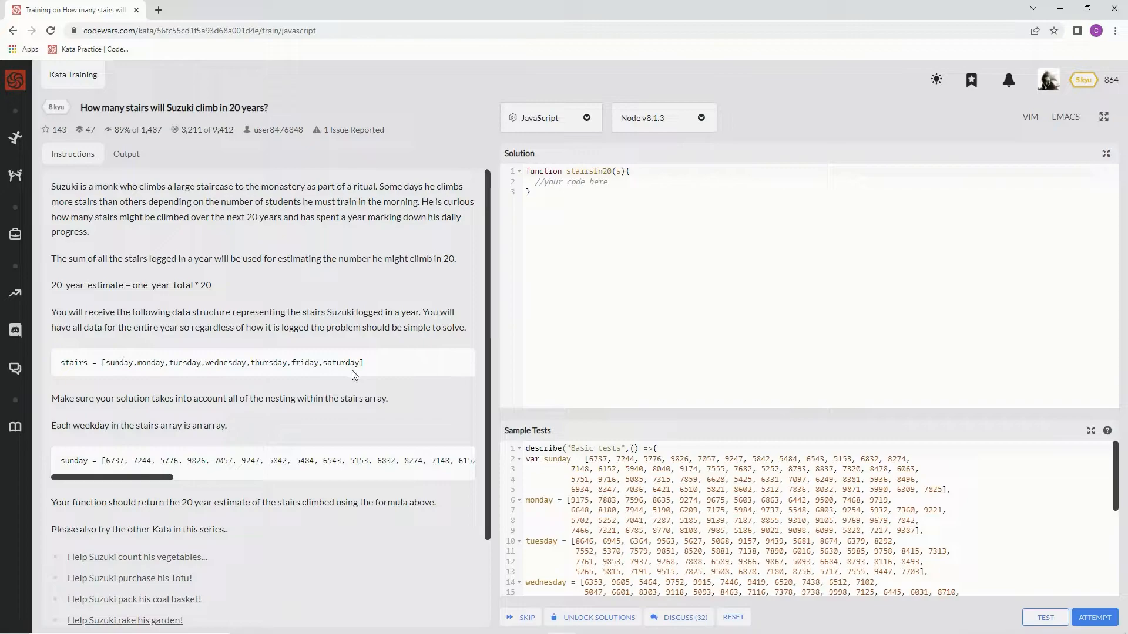
{"action": "mouse_move", "coordinate": [325, 373]}
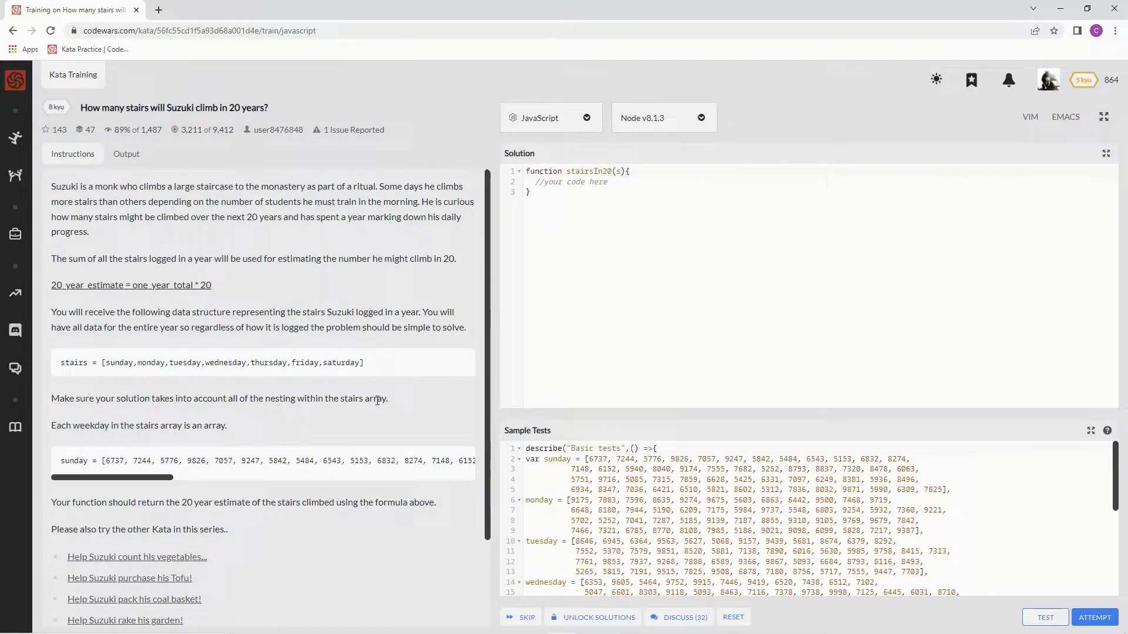
{"action": "mouse_move", "coordinate": [127, 435]}
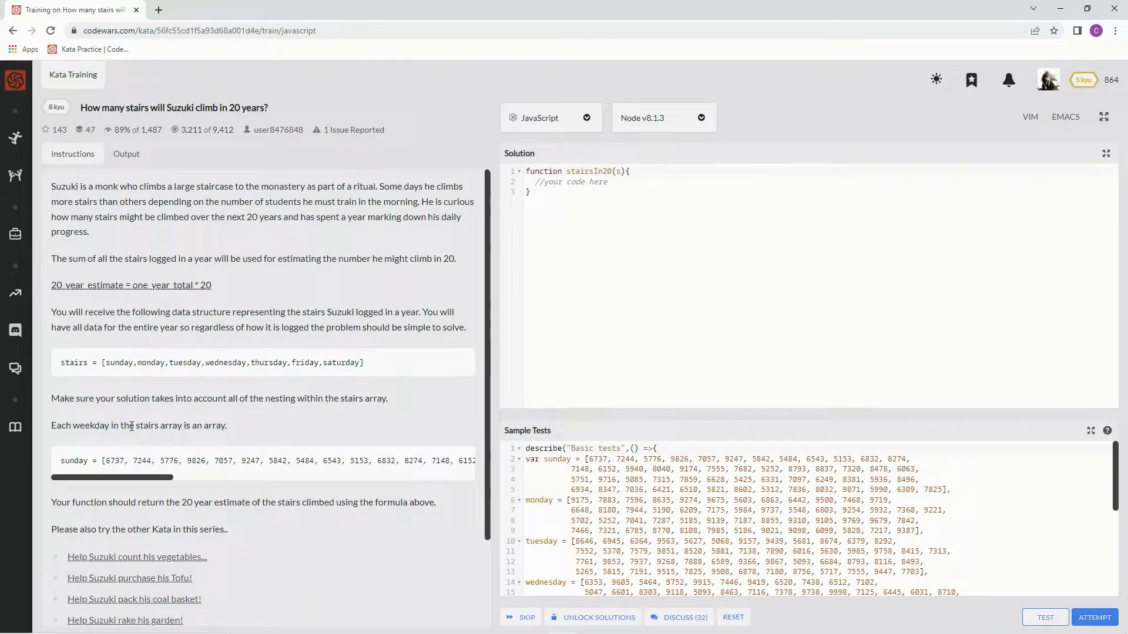
{"action": "mouse_move", "coordinate": [250, 479]}
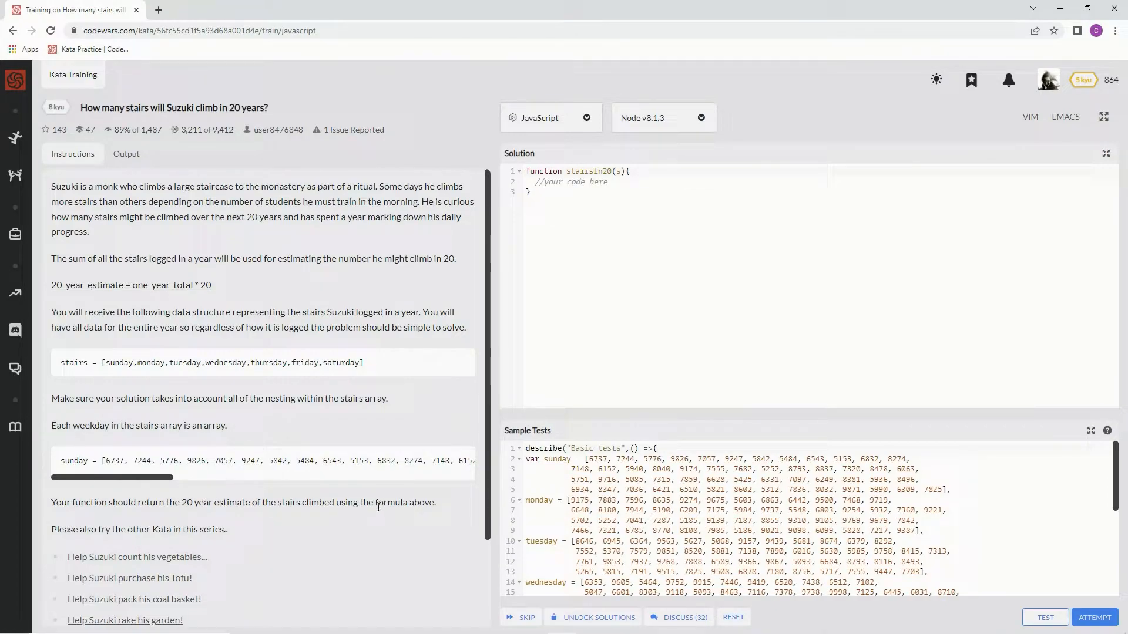
{"action": "mouse_move", "coordinate": [152, 373]}
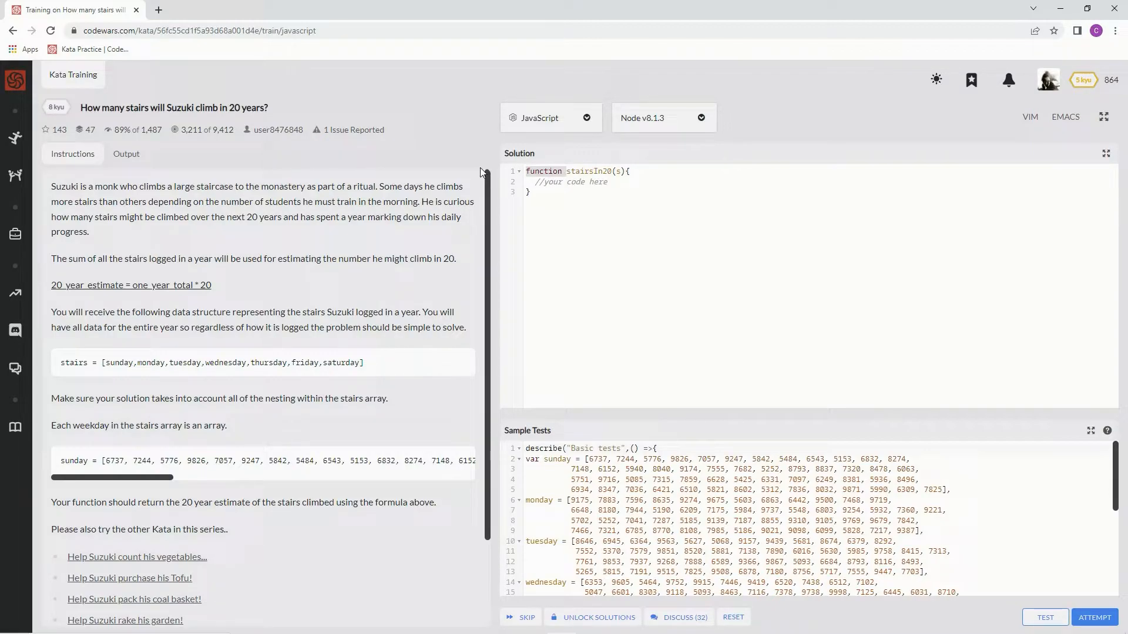
Rewrite the starter as stairsIn20 = s => and search the web for 'reduce javascript'
{"action": "left_click", "coordinate": [543, 172]}
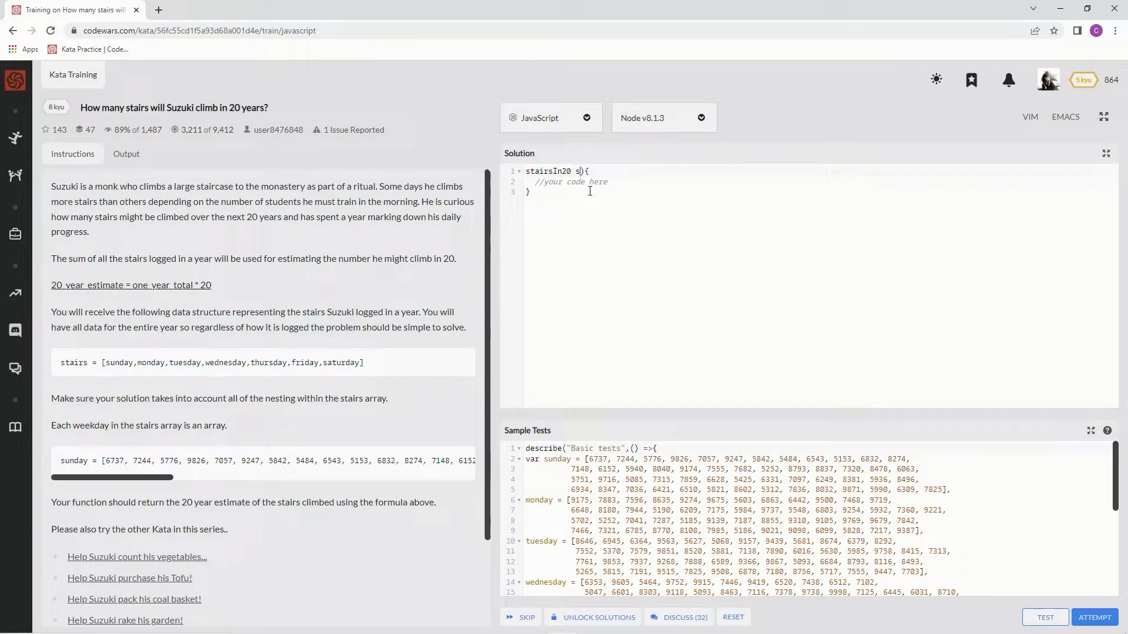
{"action": "key", "text": "Backspace"}
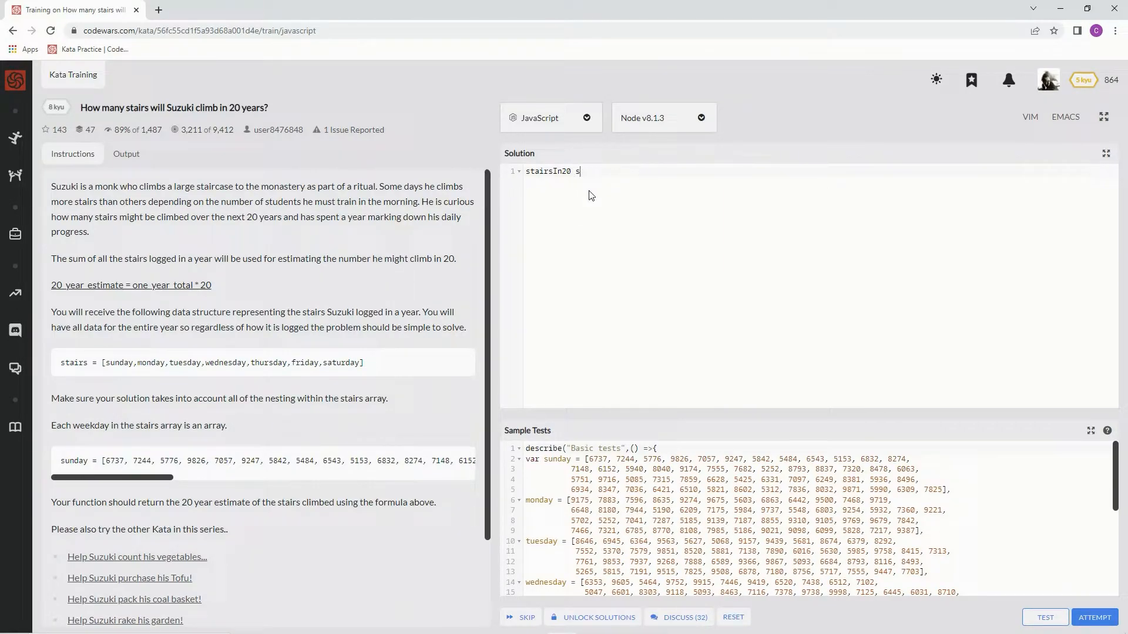
{"action": "type", "text": "=>"}
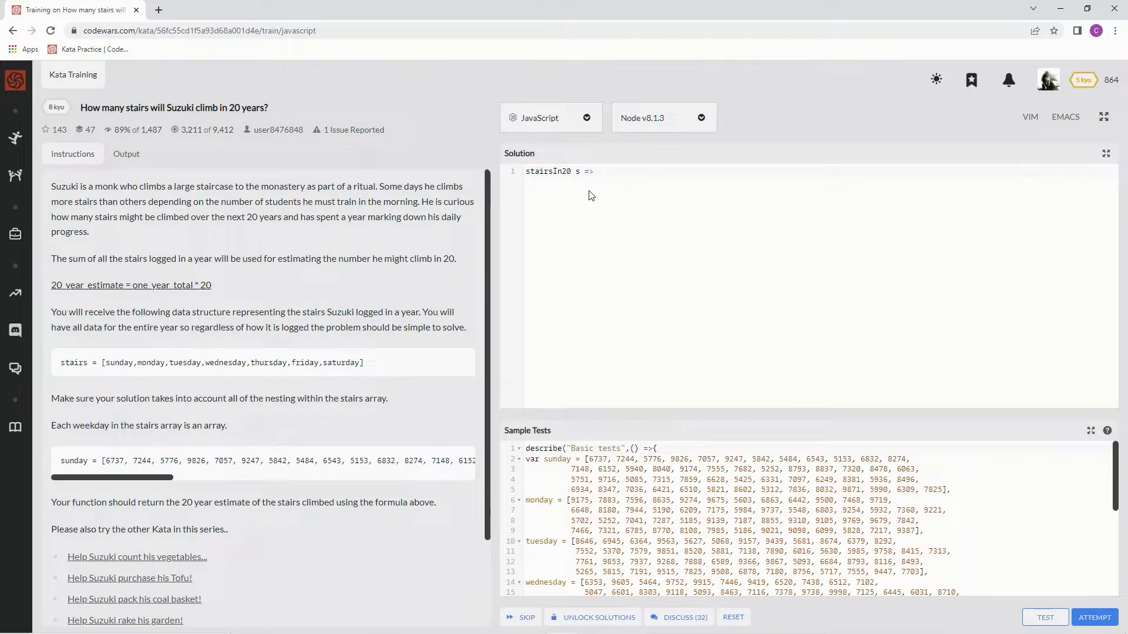
{"action": "type", "text": "="}
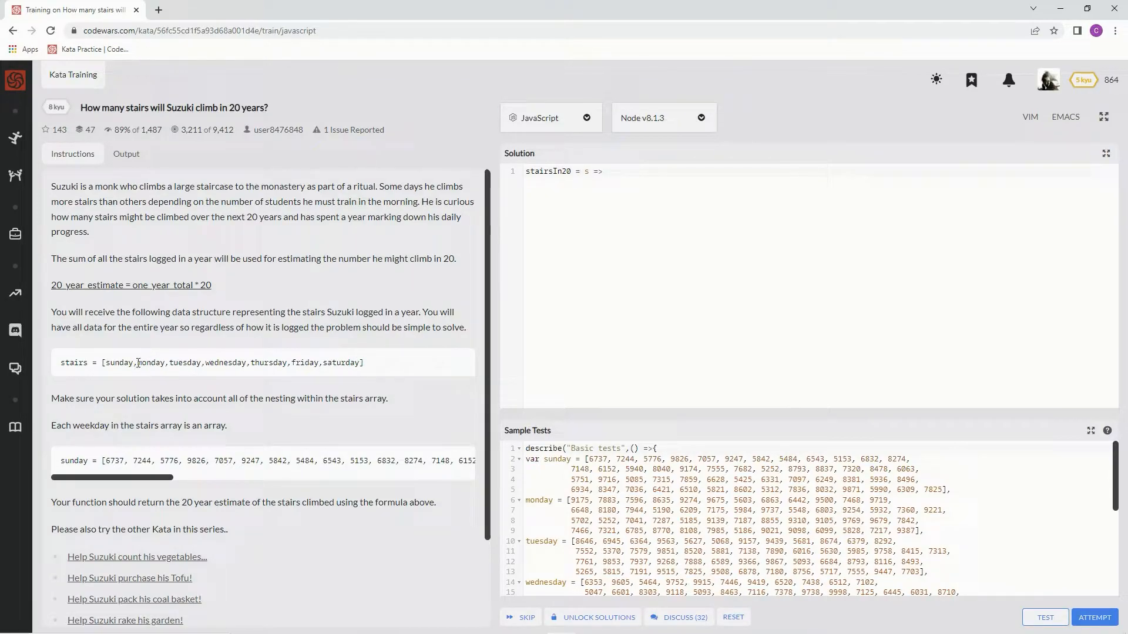
{"action": "mouse_move", "coordinate": [595, 424]}
{"action": "type", "text": "red"}
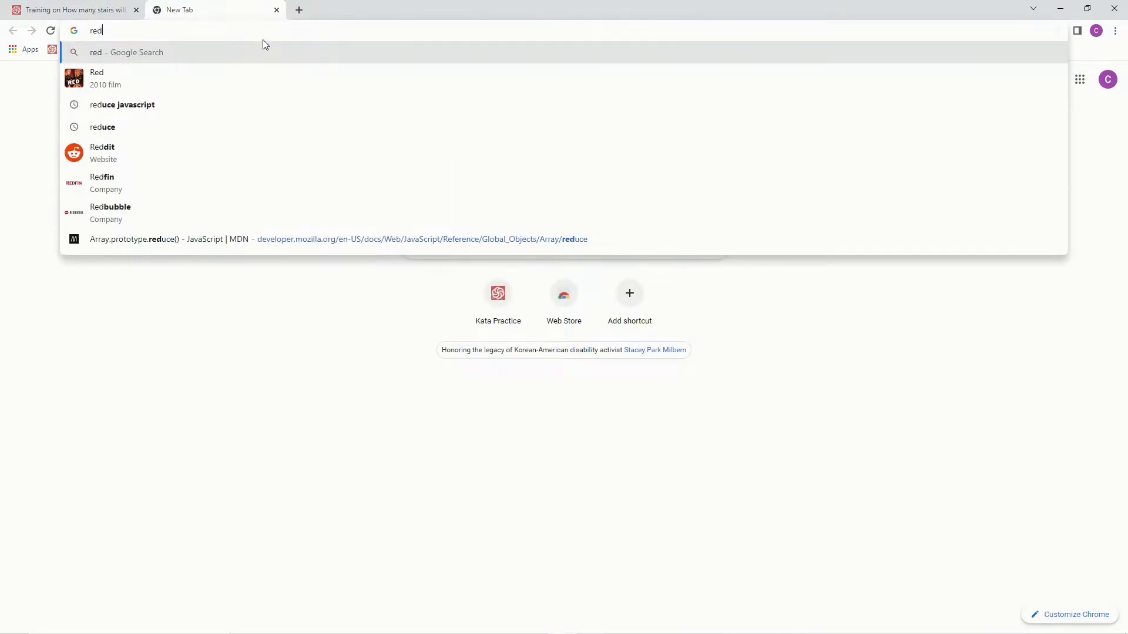
{"action": "left_click", "coordinate": [121, 104]}
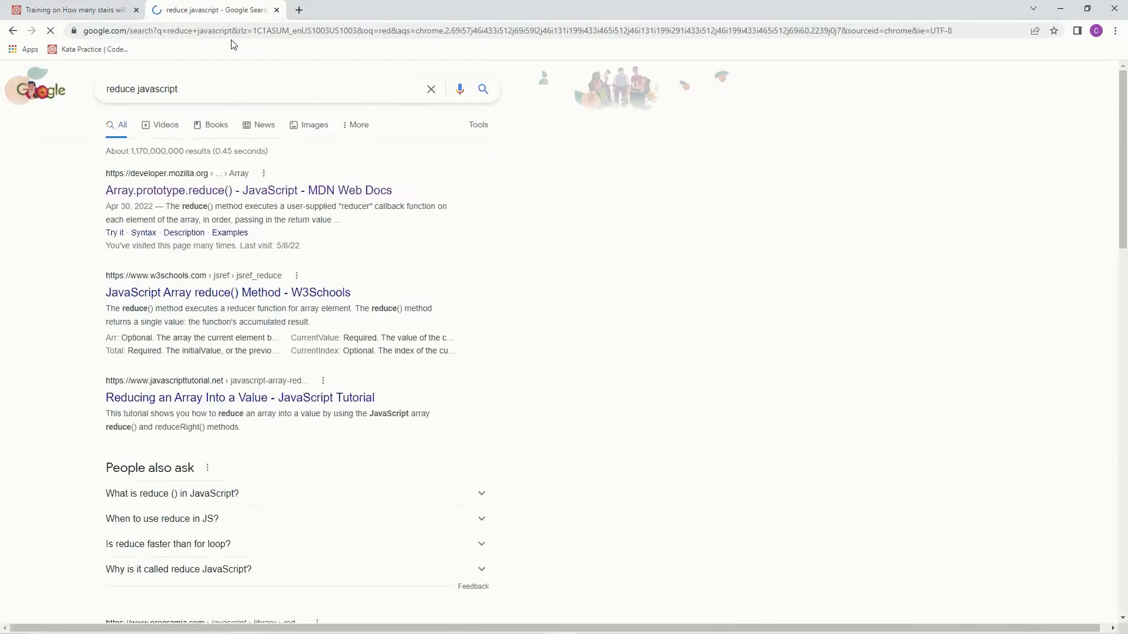
Read MDN's Array.prototype.reduce() reference, then return to the Codewars solution
{"action": "left_click", "coordinate": [249, 190]}
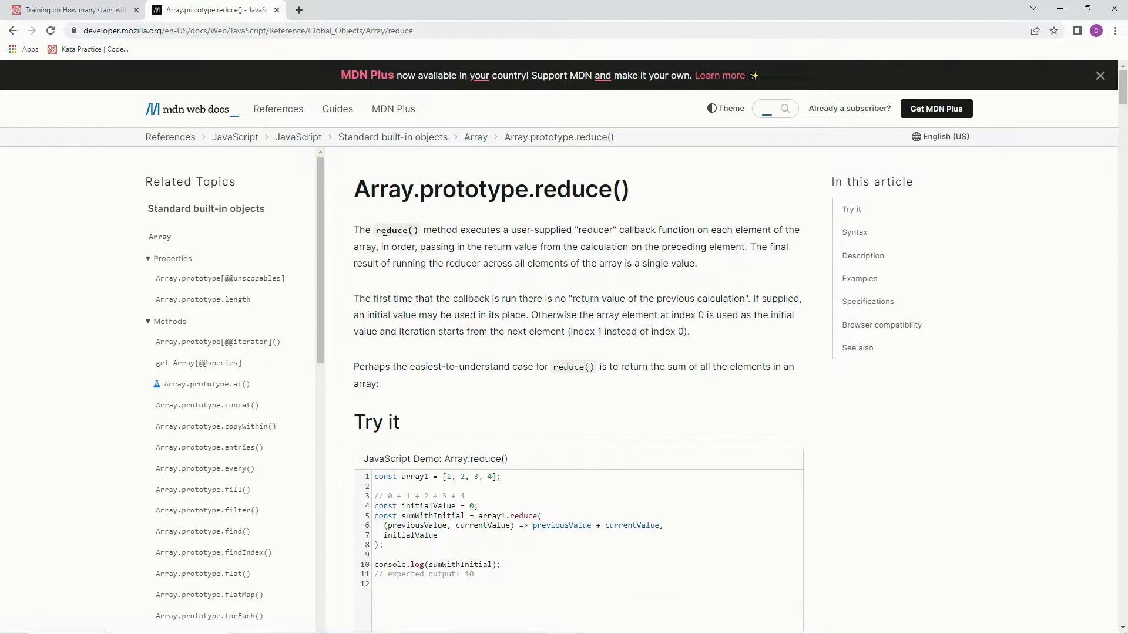
{"action": "mouse_move", "coordinate": [559, 241]}
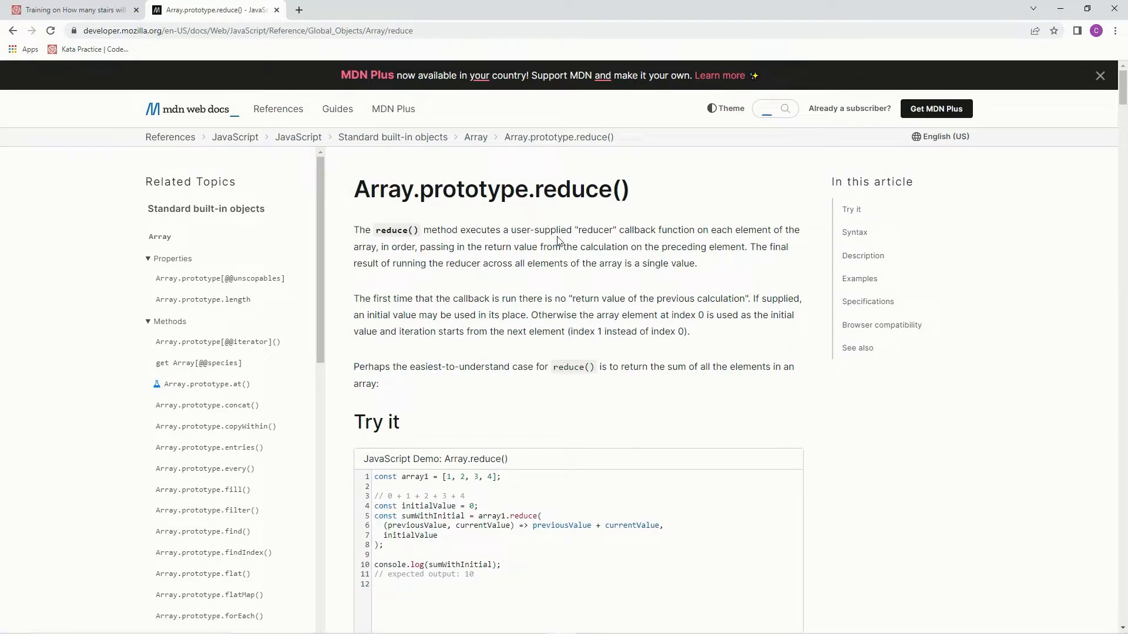
{"action": "mouse_move", "coordinate": [791, 229]}
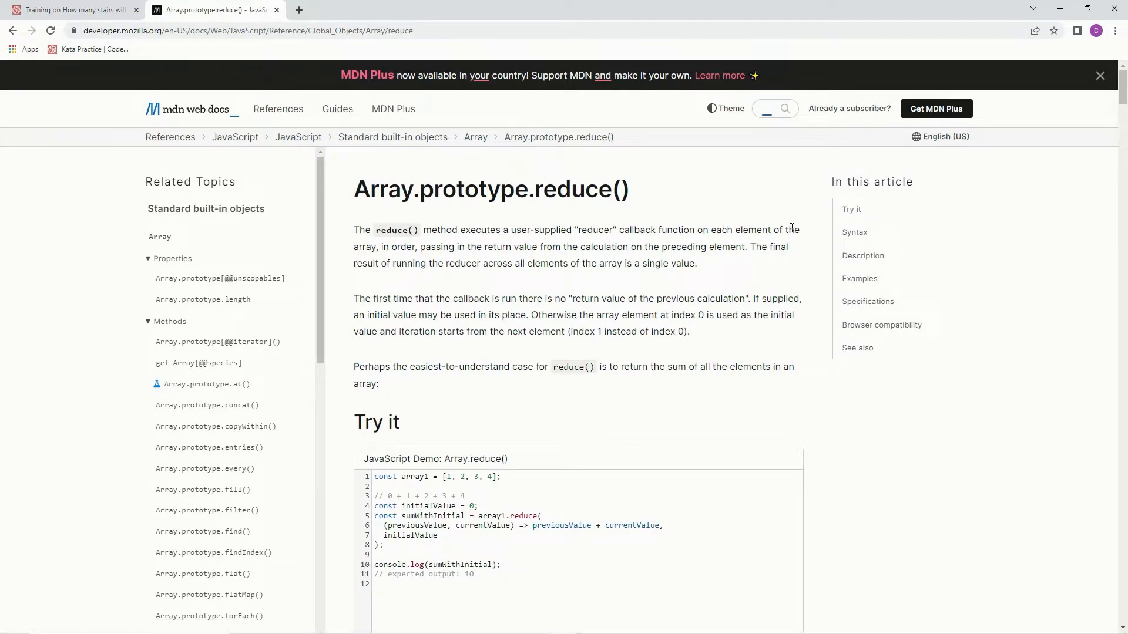
{"action": "mouse_move", "coordinate": [504, 242]}
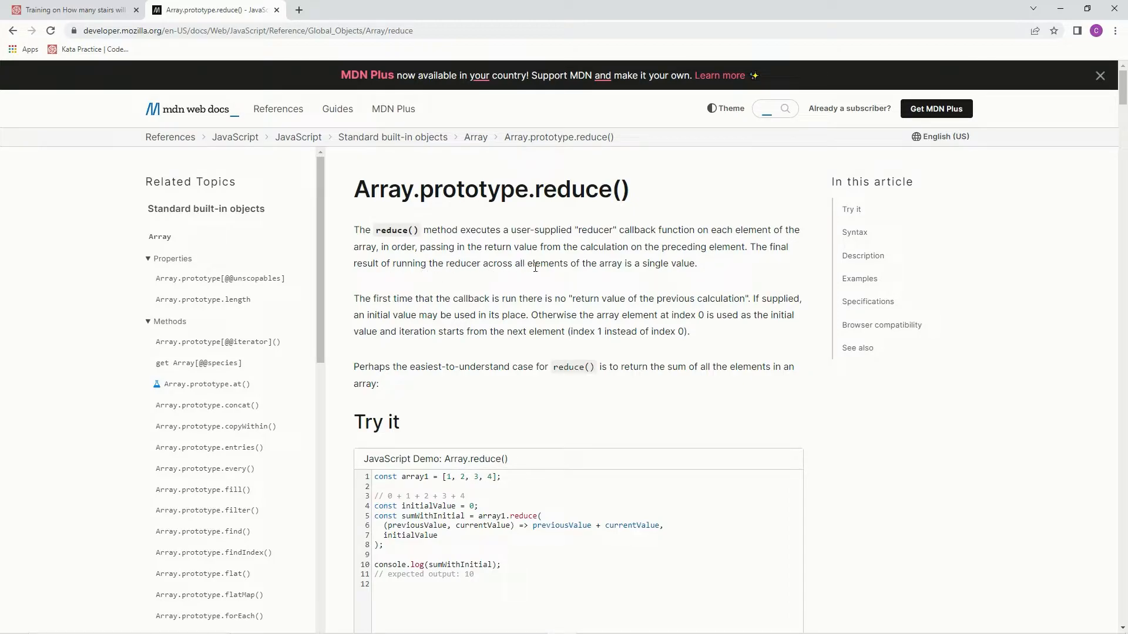
{"action": "mouse_move", "coordinate": [681, 360]}
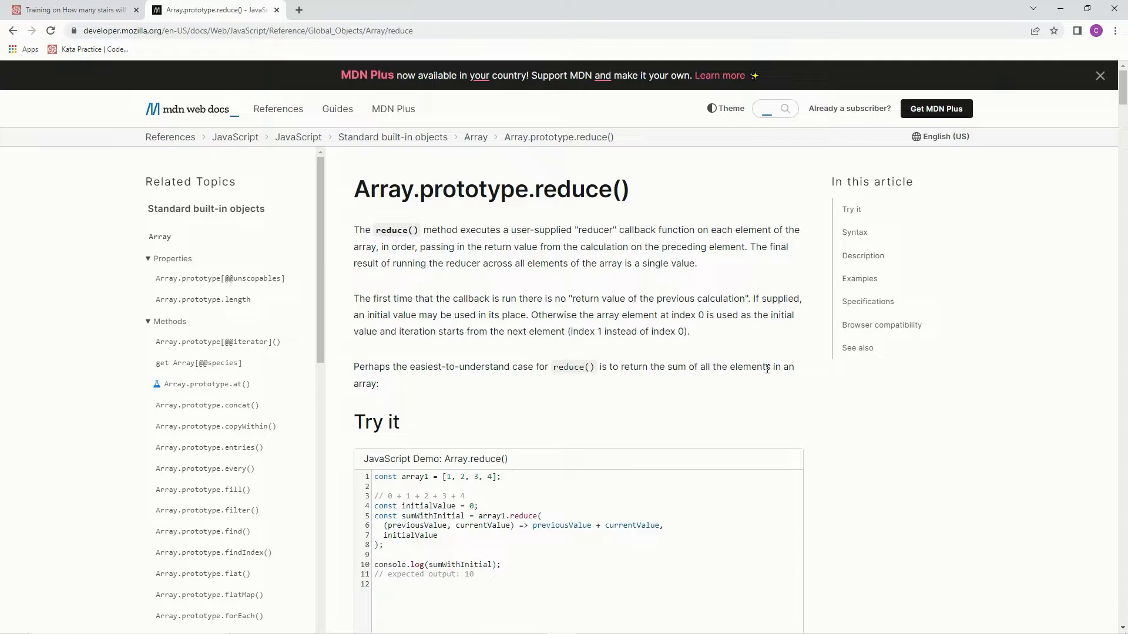
{"action": "mouse_move", "coordinate": [846, 313]}
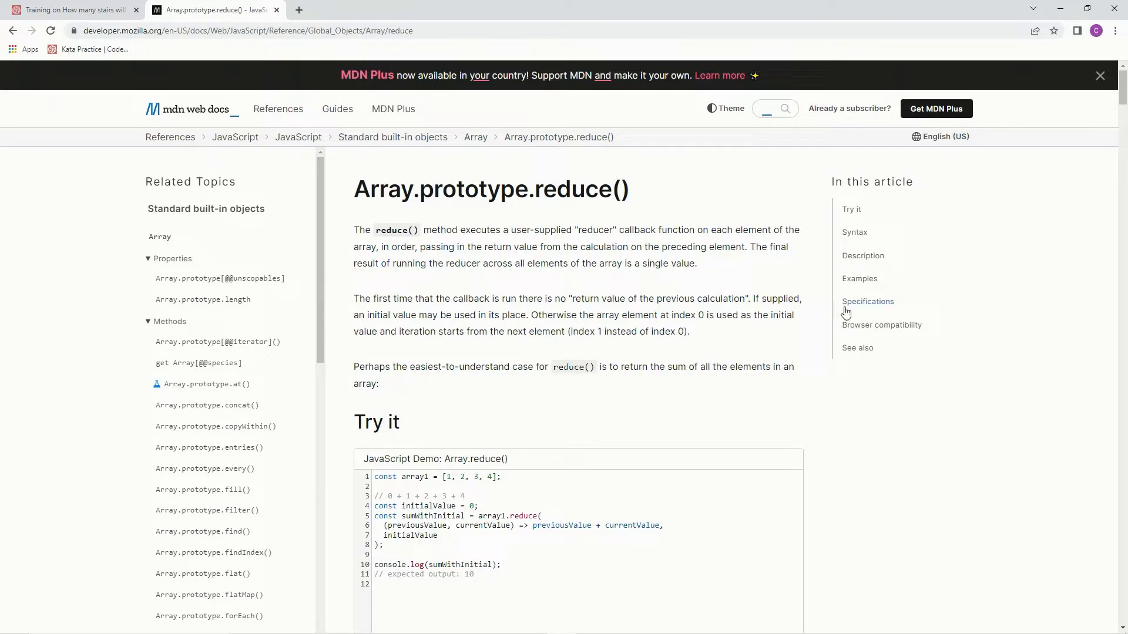
{"action": "mouse_move", "coordinate": [649, 301]}
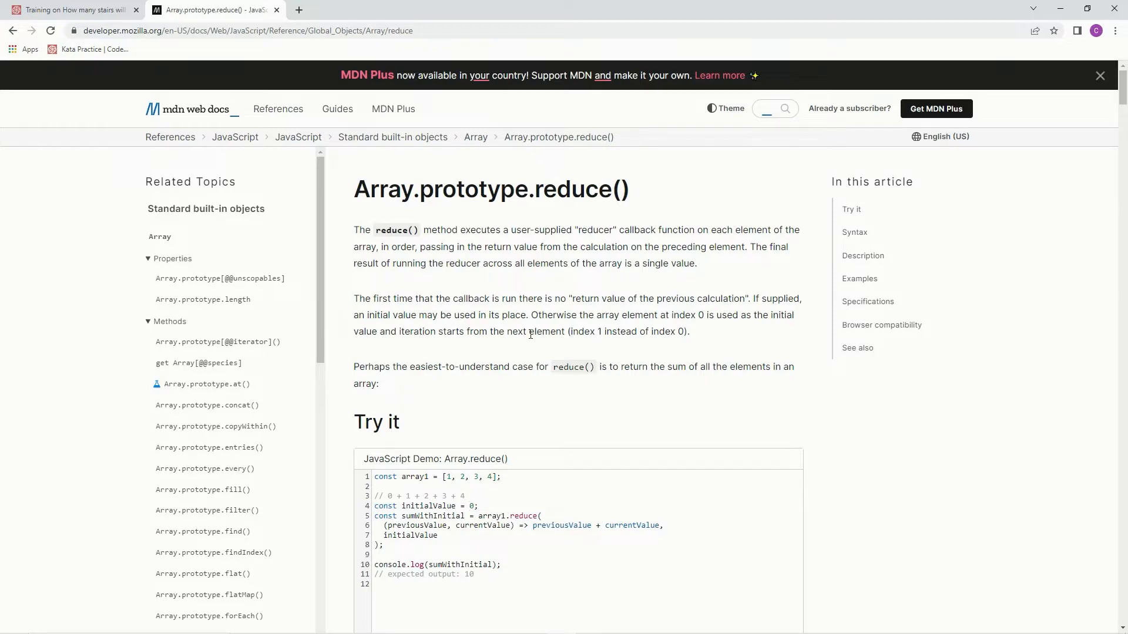
{"action": "left_click", "coordinate": [71, 10]}
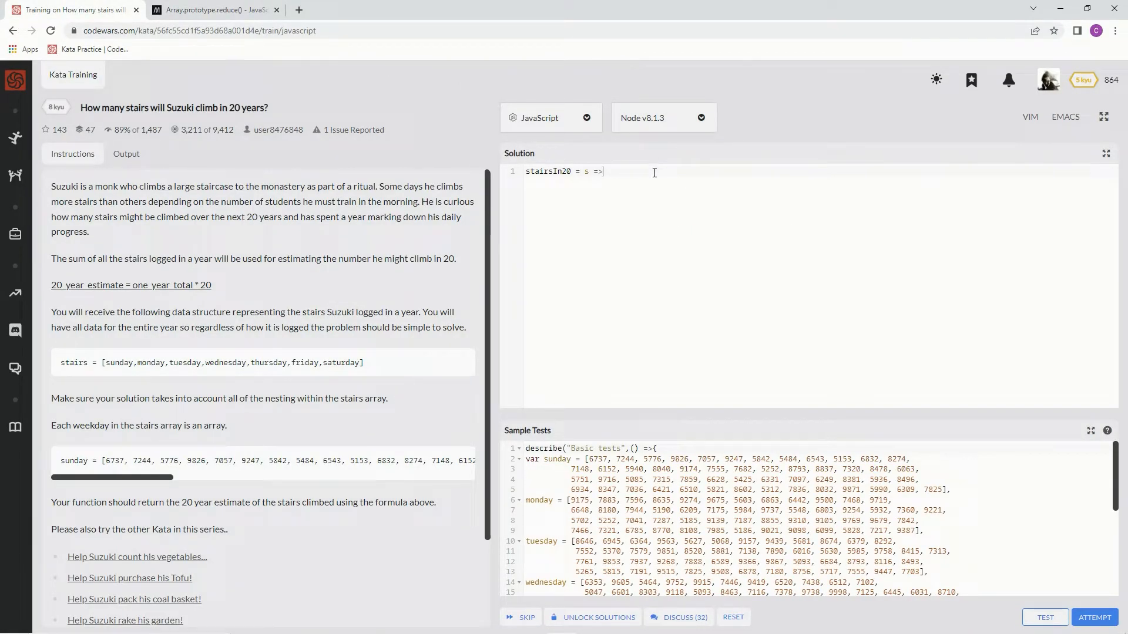
Extend the body to 20 * s.reduce(()) with the callback still empty
{"action": "type", "text": "2"}
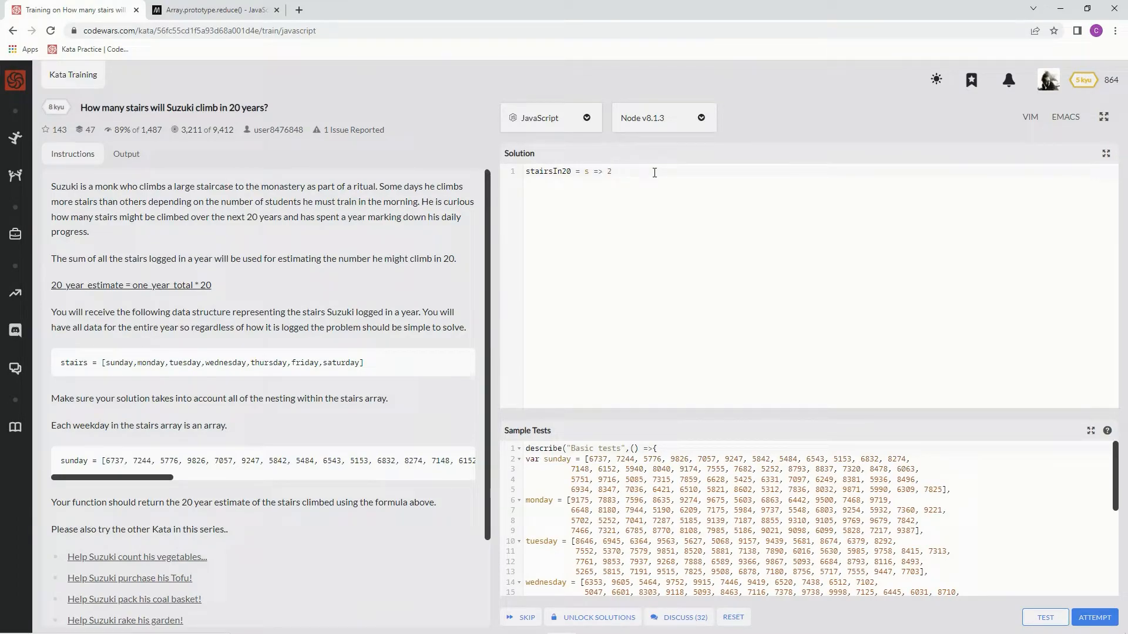
{"action": "type", "text": "0 * s"}
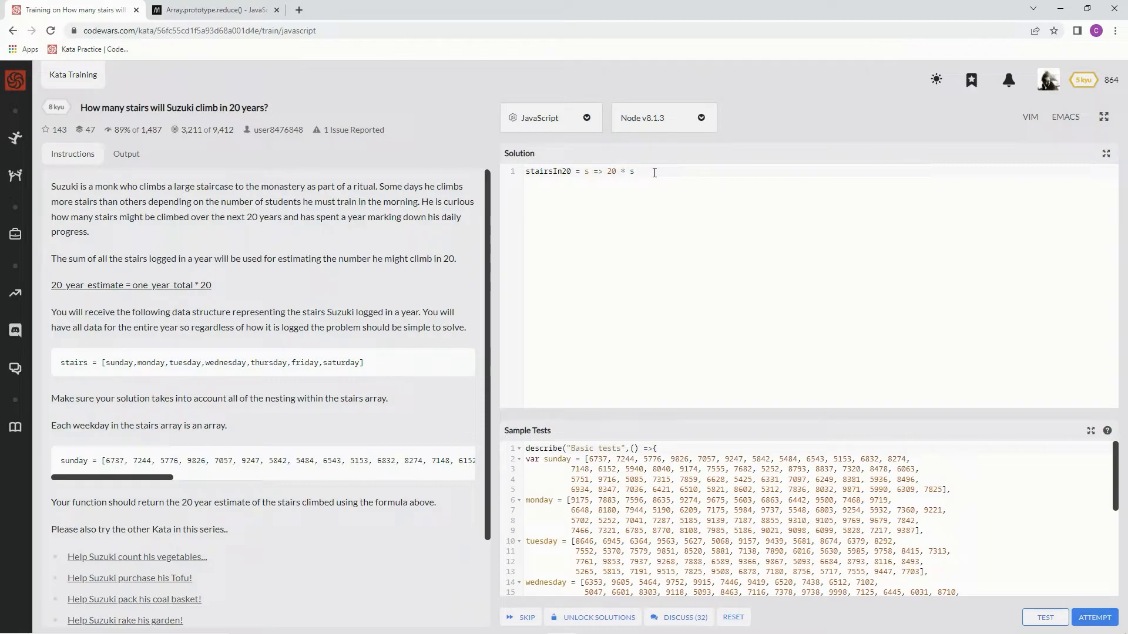
{"action": "type", "text": ".reduce"}
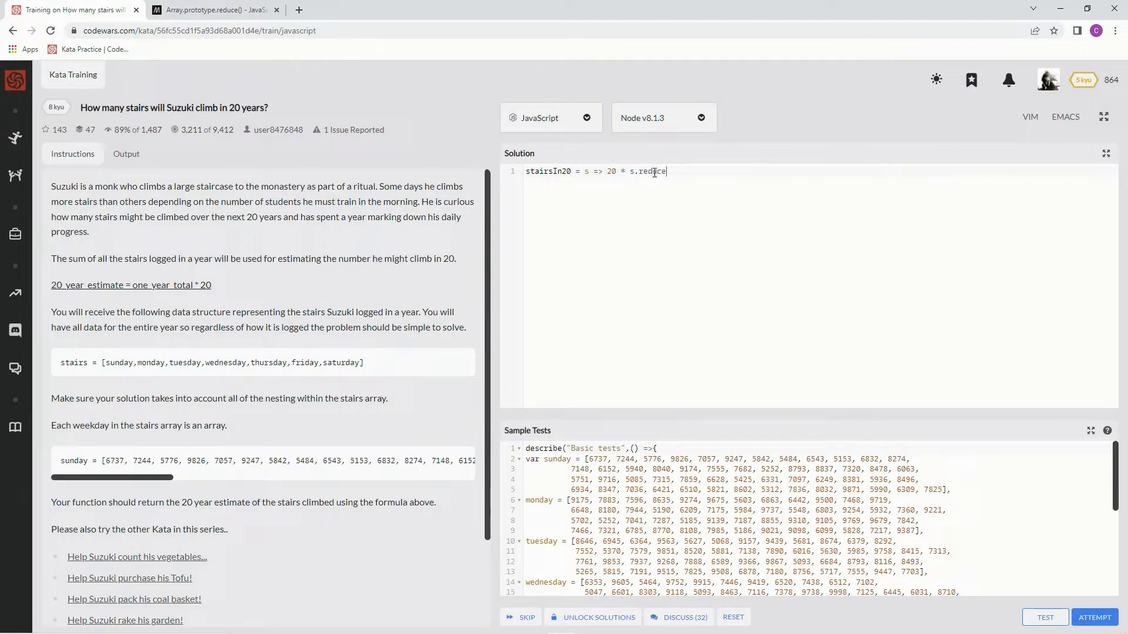
{"action": "type", "text": "())"}
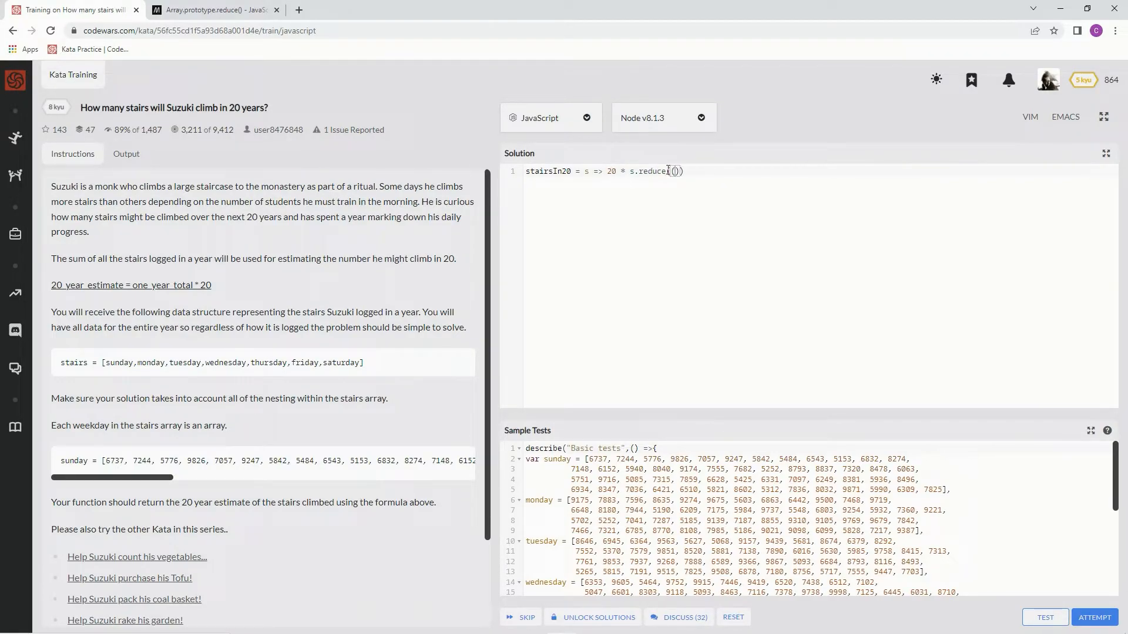
Scroll MDN's reduce reference to its Syntax section with the arrow-function forms
{"action": "left_click", "coordinate": [210, 9]}
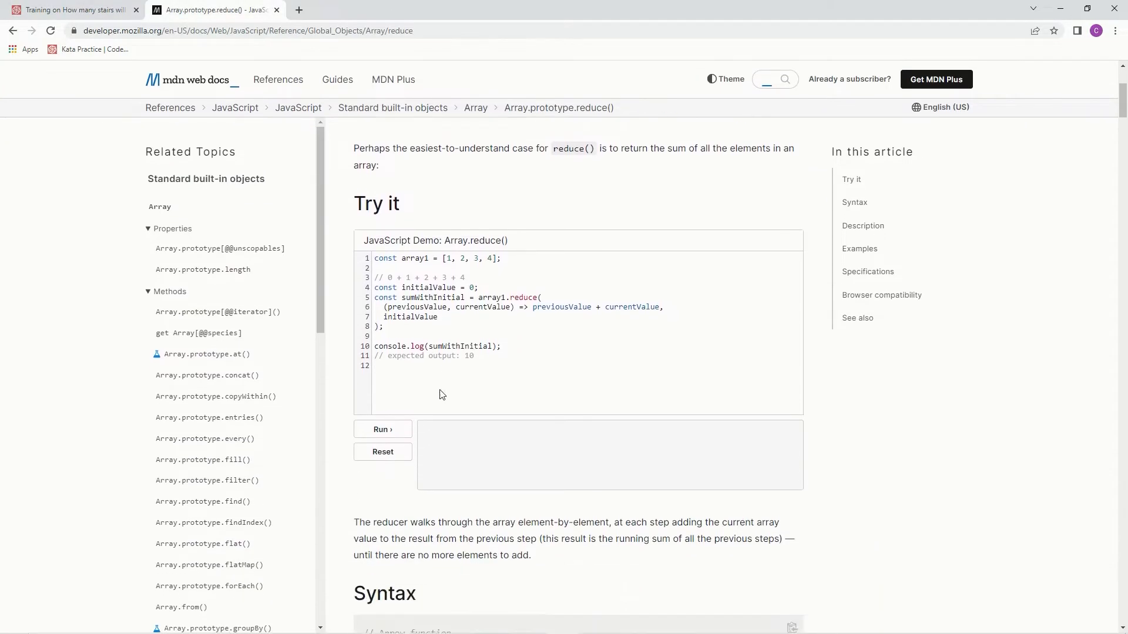
{"action": "scroll", "scroll_direction": "down", "scroll_amount": 3}
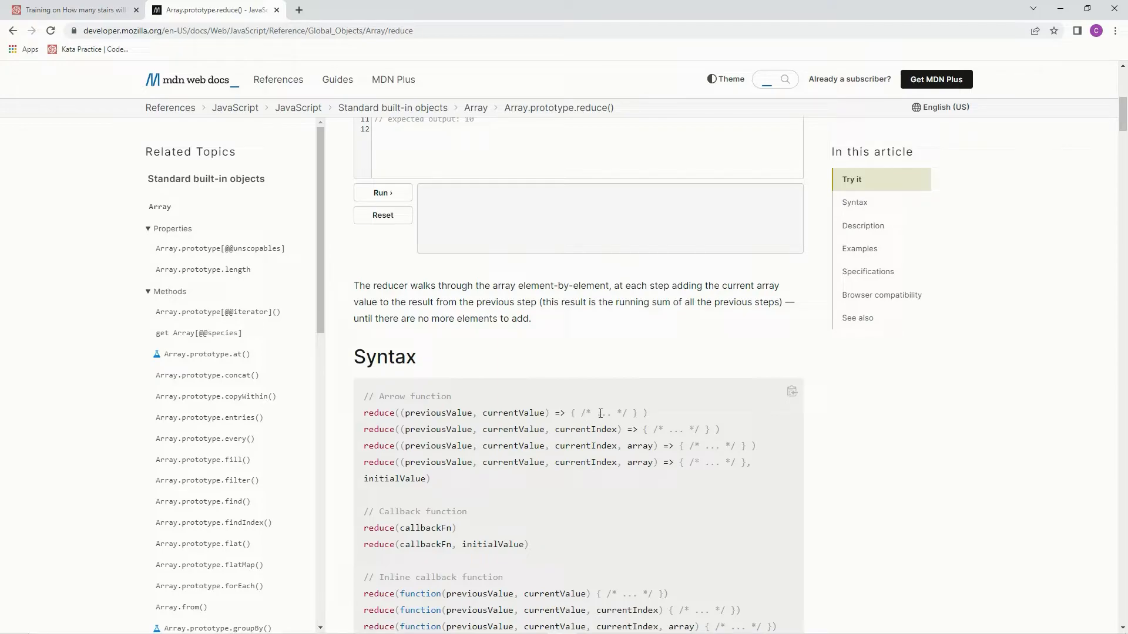
{"action": "mouse_move", "coordinate": [465, 267]}
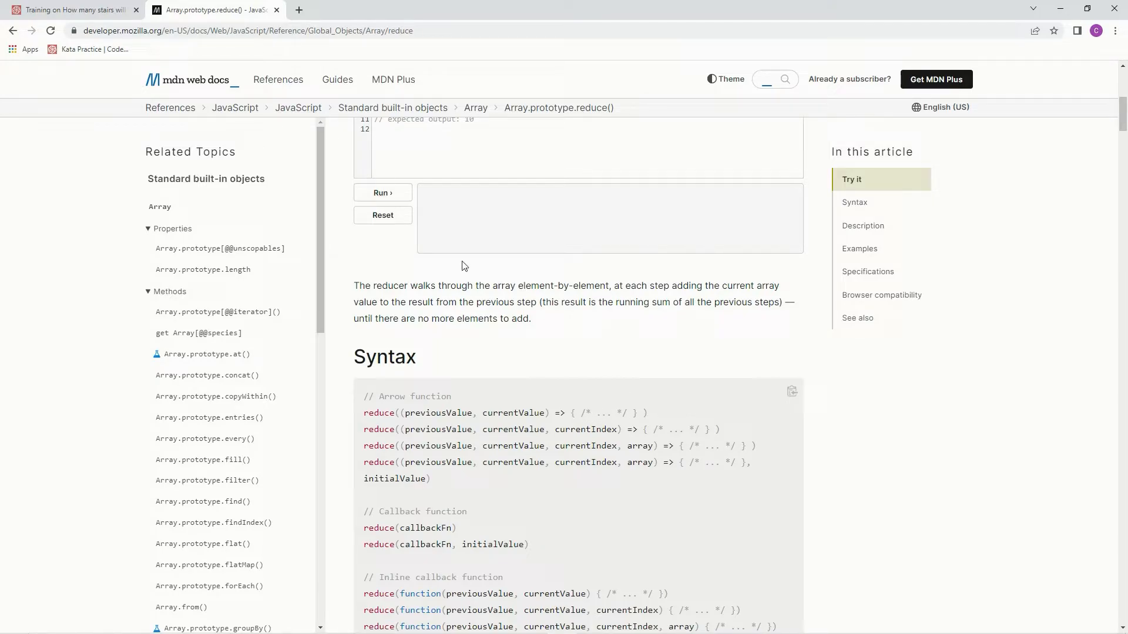
Write the outer callback (prev1,curr1) => prev1 + curr1 inside s.reduce()
{"action": "left_click", "coordinate": [71, 10]}
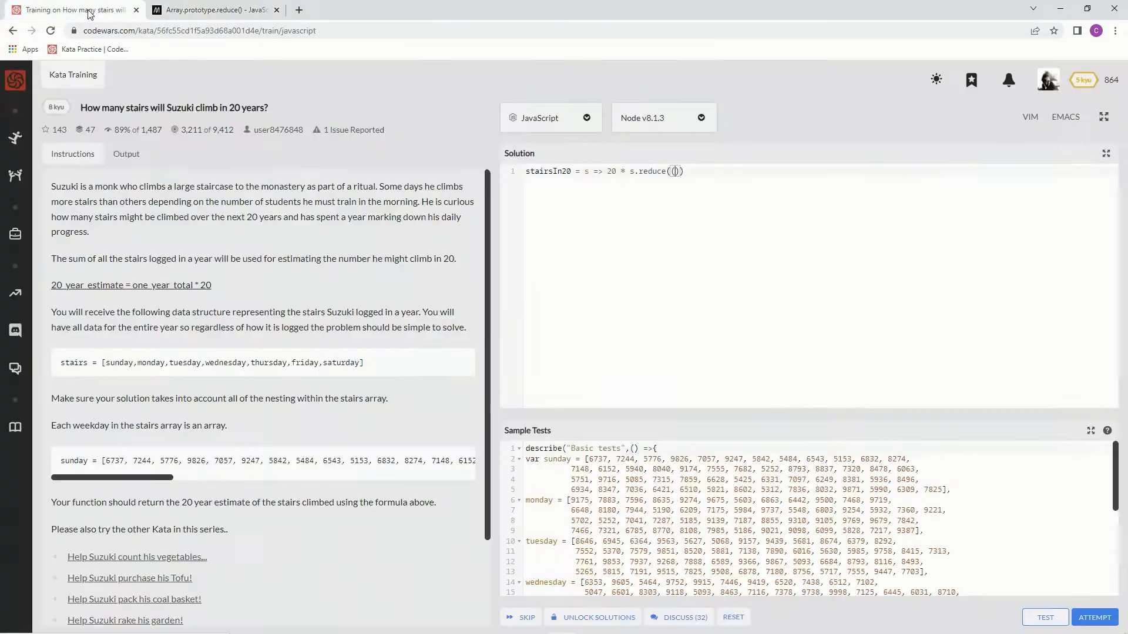
{"action": "mouse_move", "coordinate": [770, 199]}
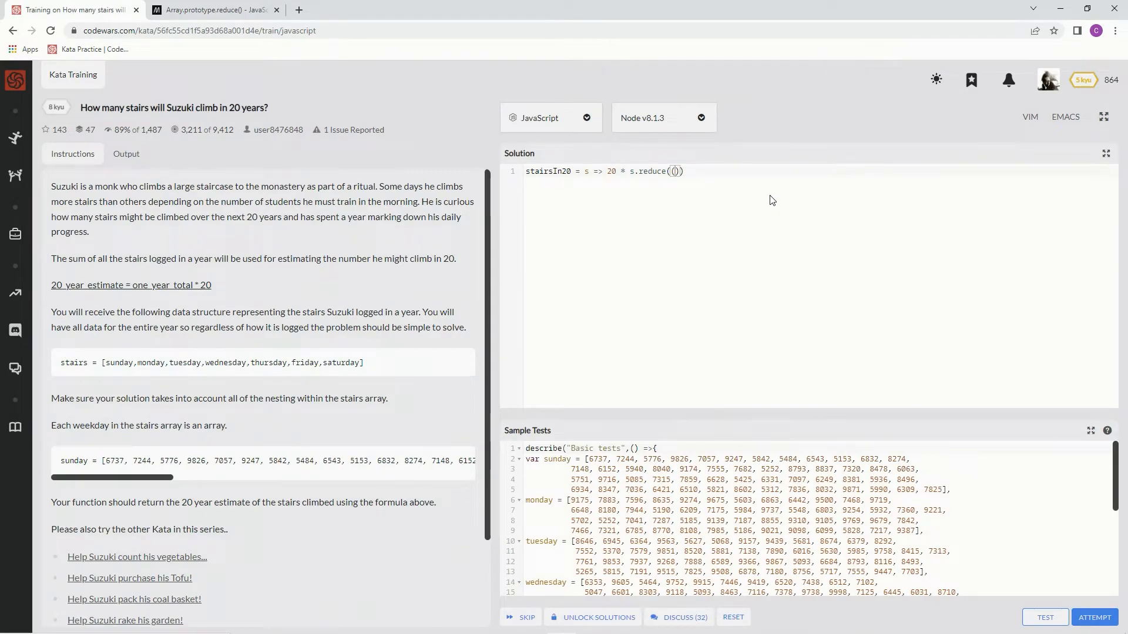
{"action": "type", "text": "prev1,"}
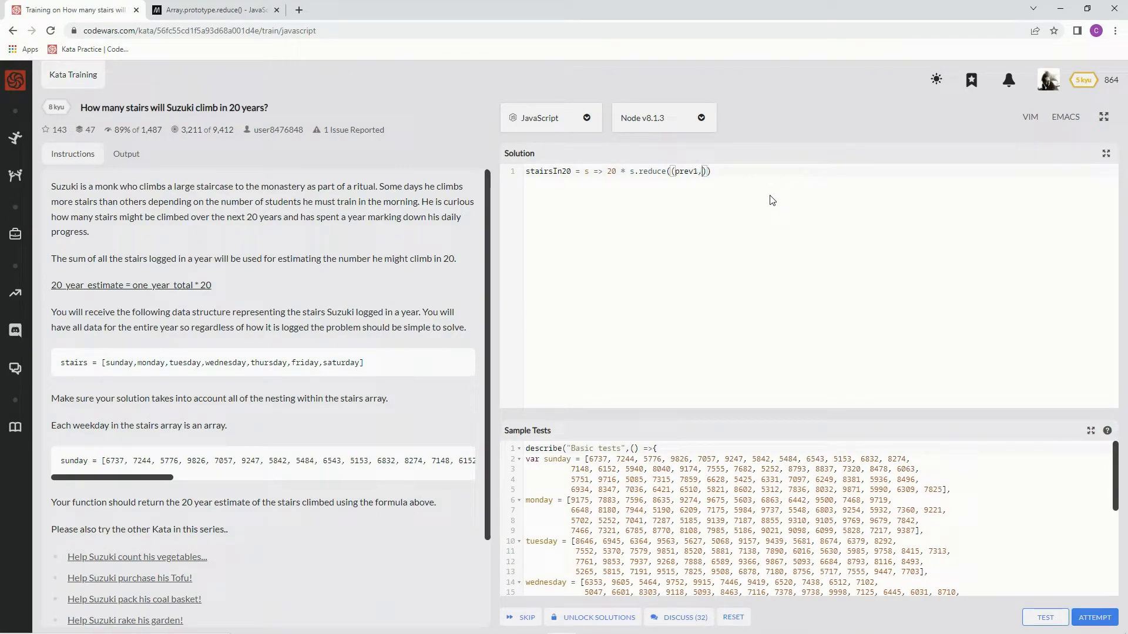
{"action": "type", "text": "curr1"}
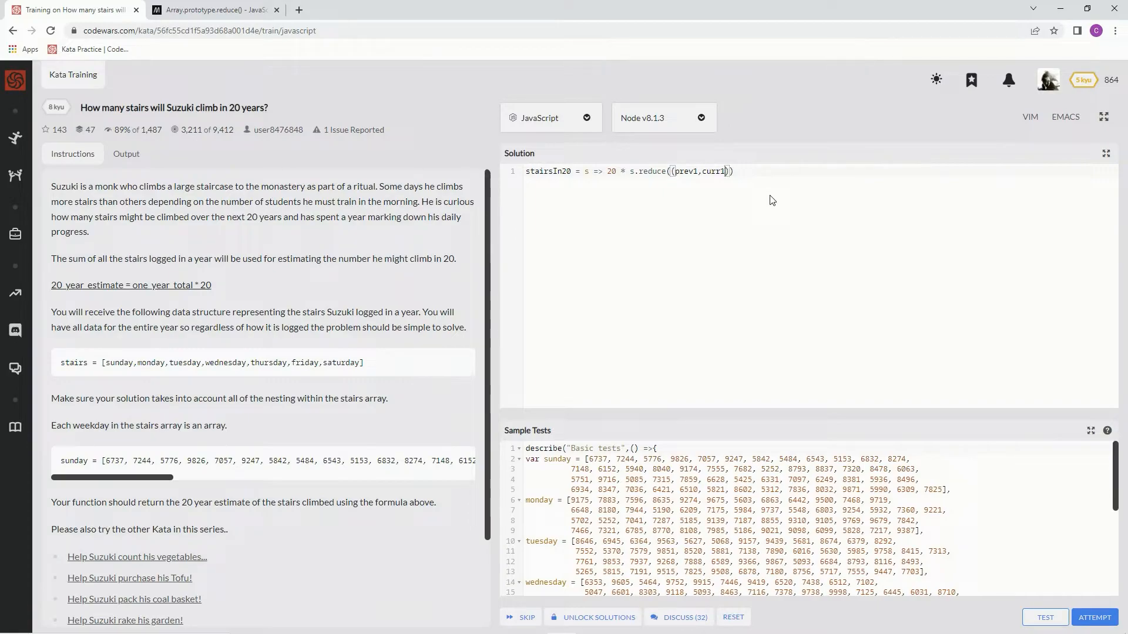
{"action": "type", "text": "=> prev1"}
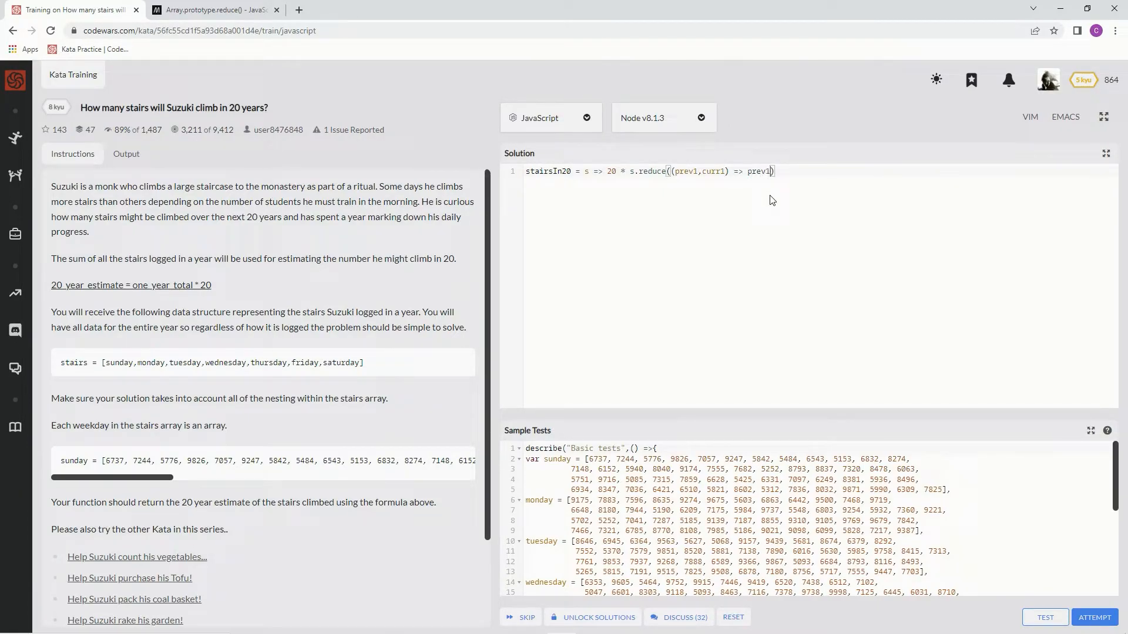
{"action": "type", "text": "+ curr"}
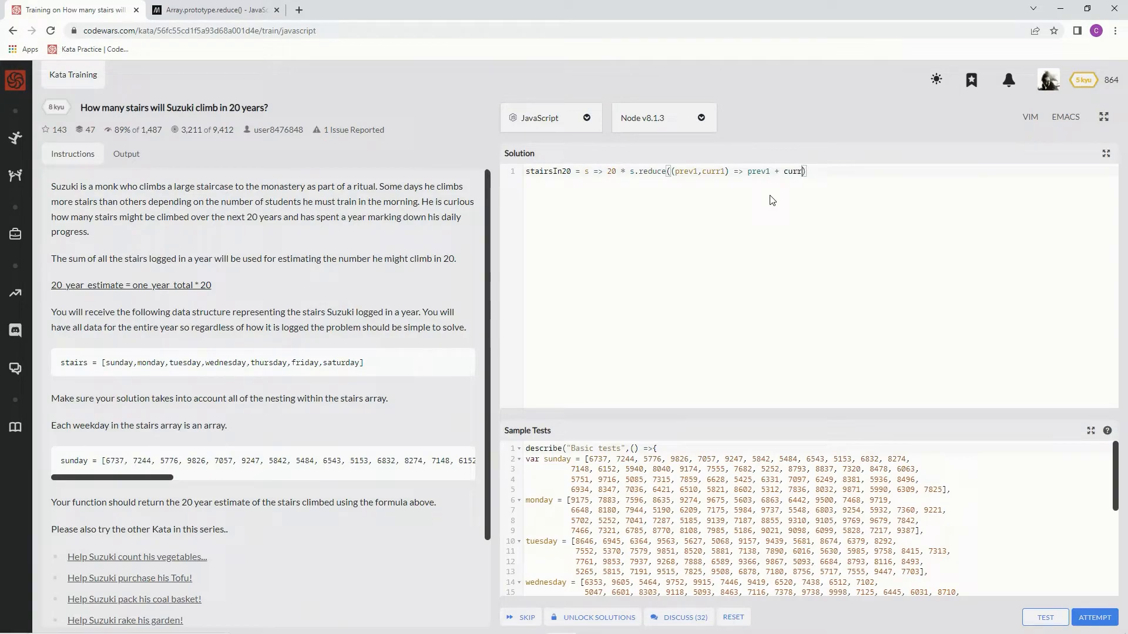
{"action": "type", "text": "1"}
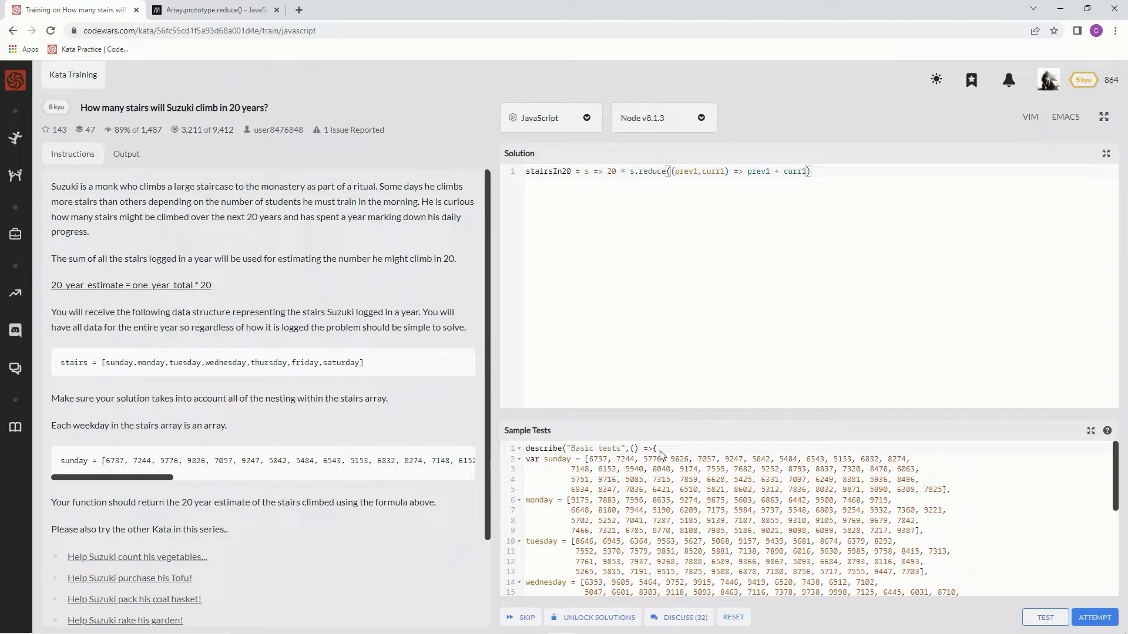
{"action": "mouse_move", "coordinate": [848, 210]}
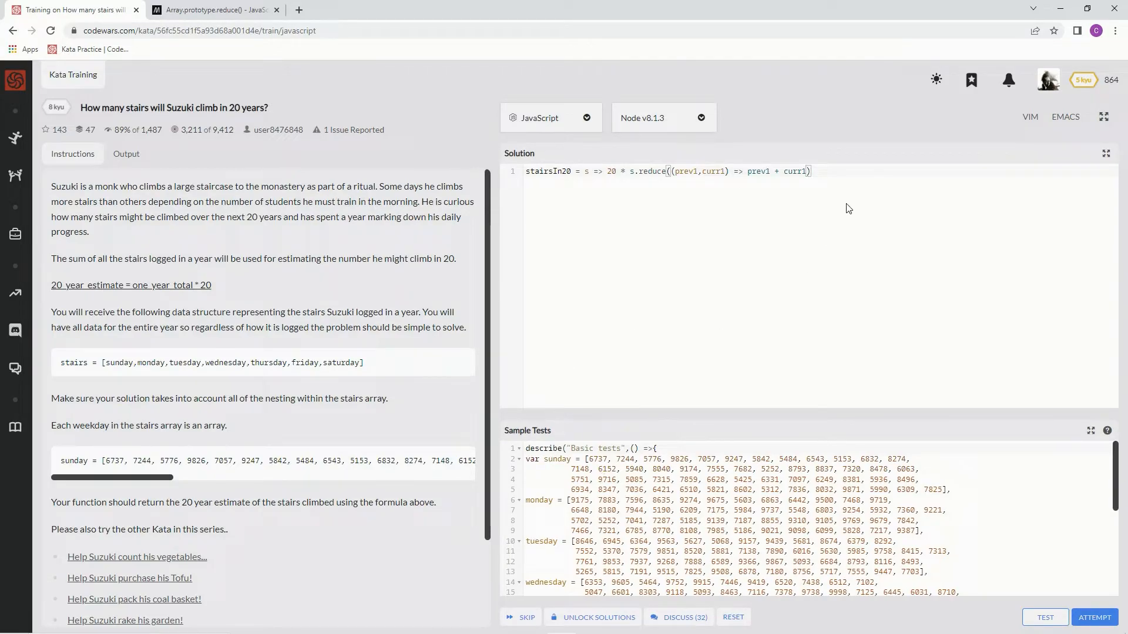
Append curr1.reduce((prev2,curr2) => prev2 + curr2, 0) with 0 as initial value for both reduces
{"action": "type", "text": "re"}
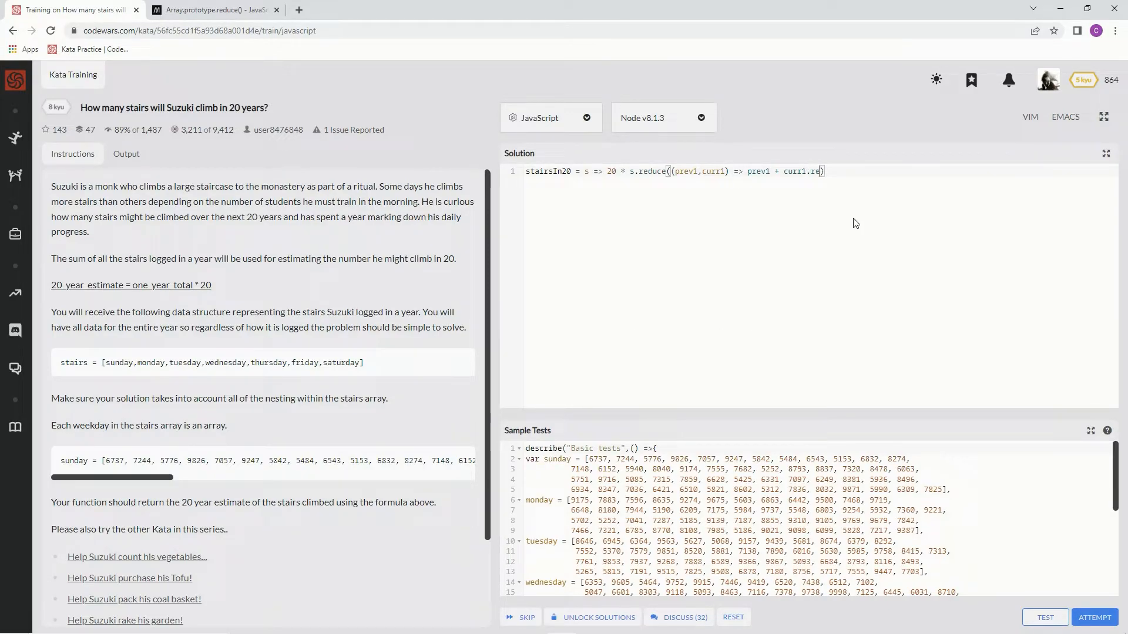
{"action": "type", "text": "duce"}
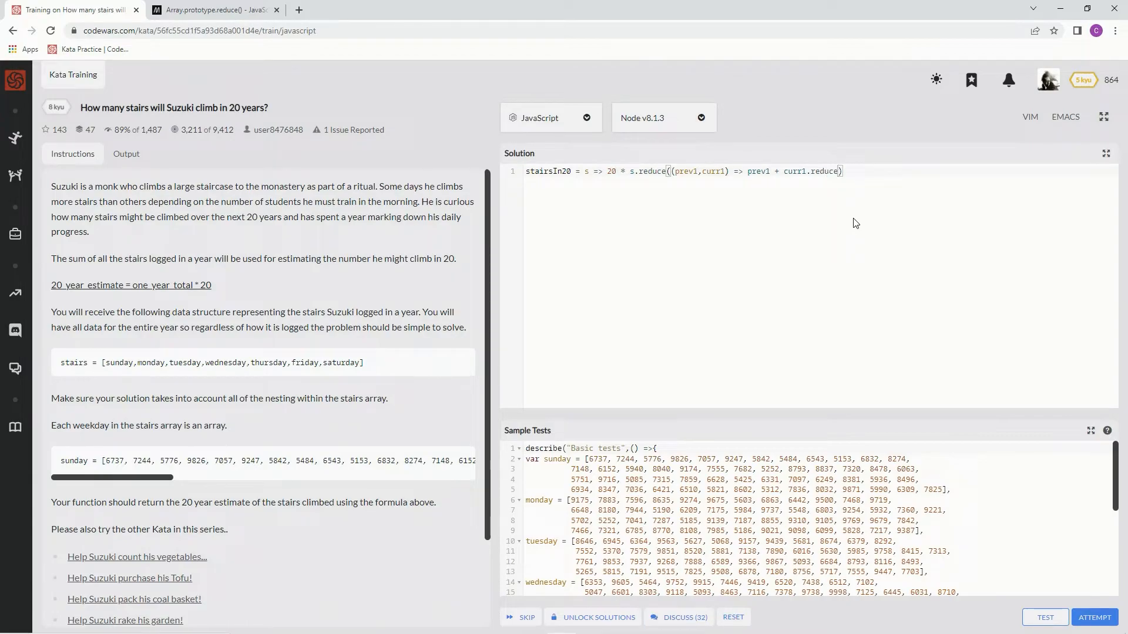
{"action": "type", "text": "(prev2"}
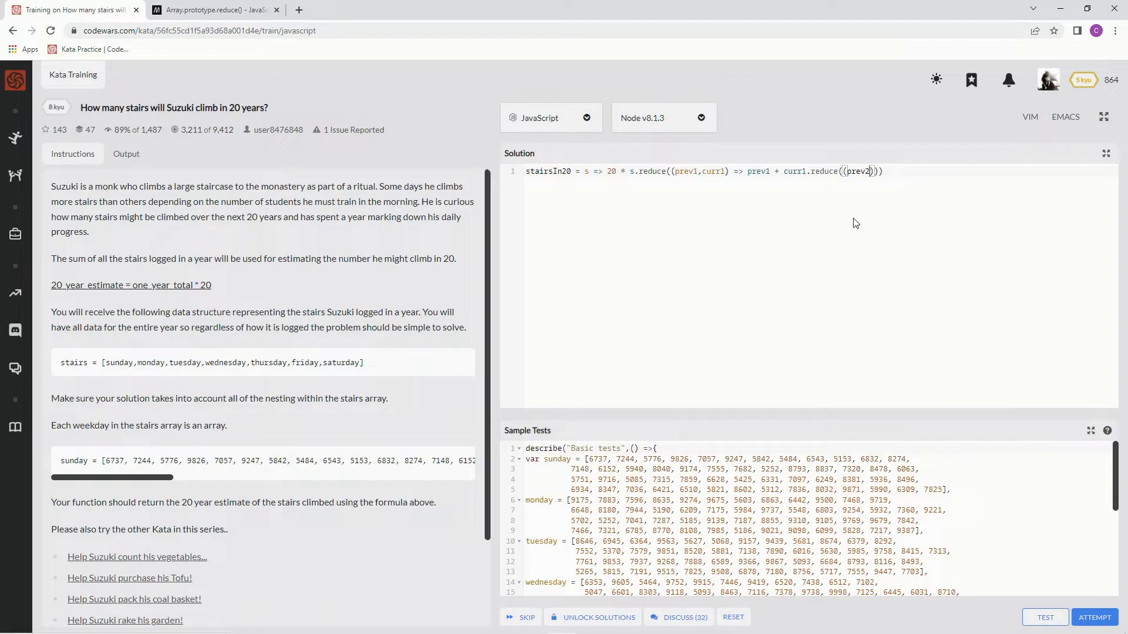
{"action": "type", "text": ",curr2) ="}
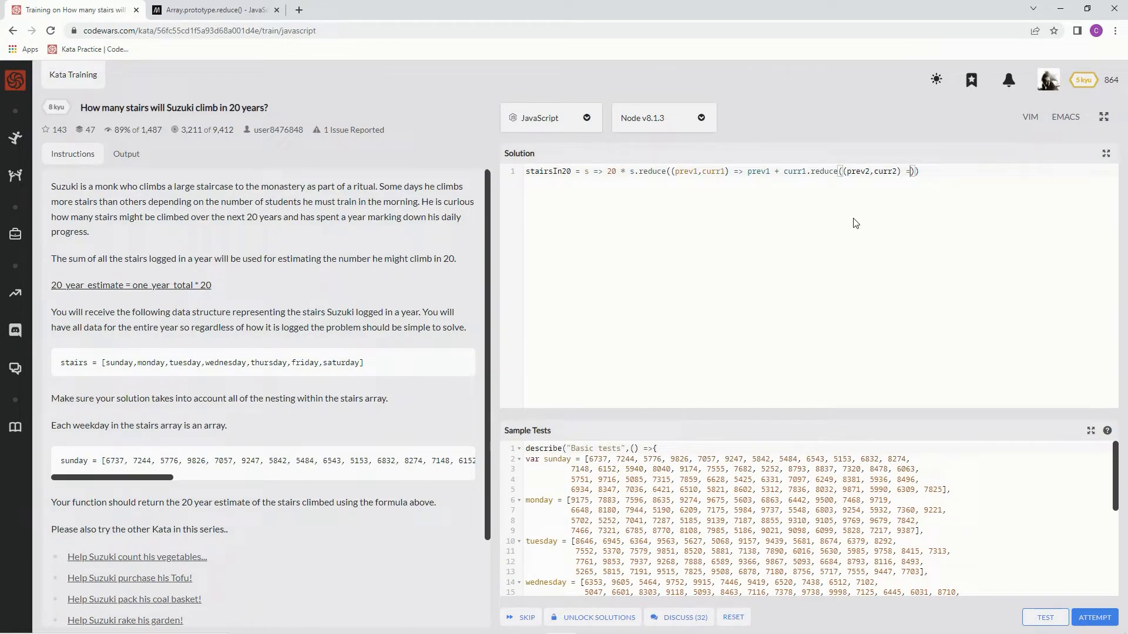
{"action": "type", "text": "p"}
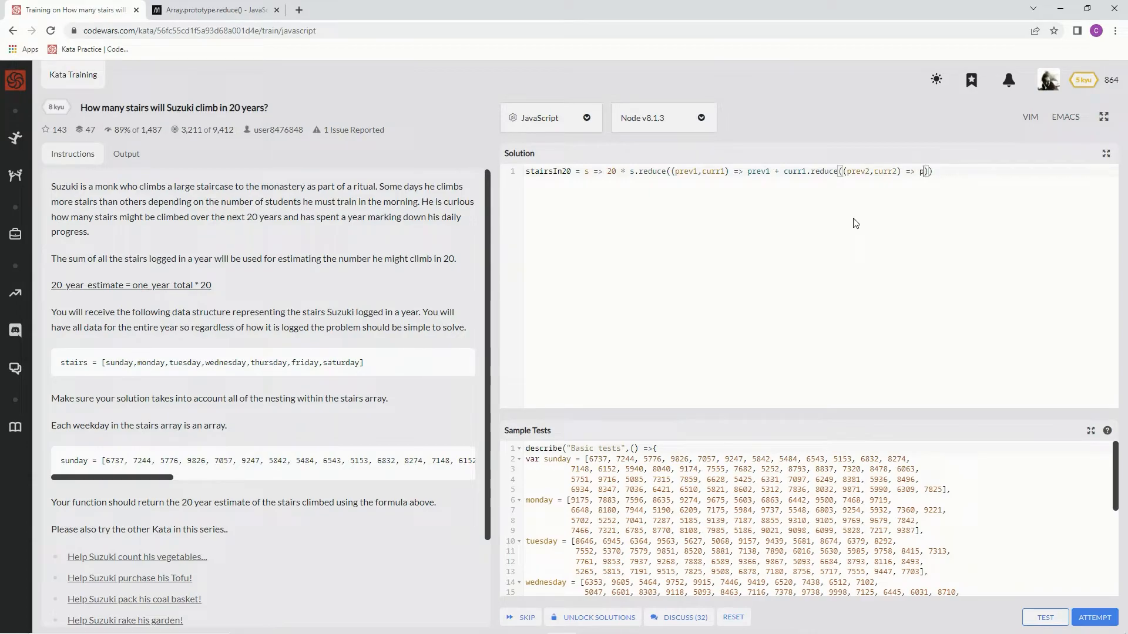
{"action": "type", "text": "rev2 + curr"}
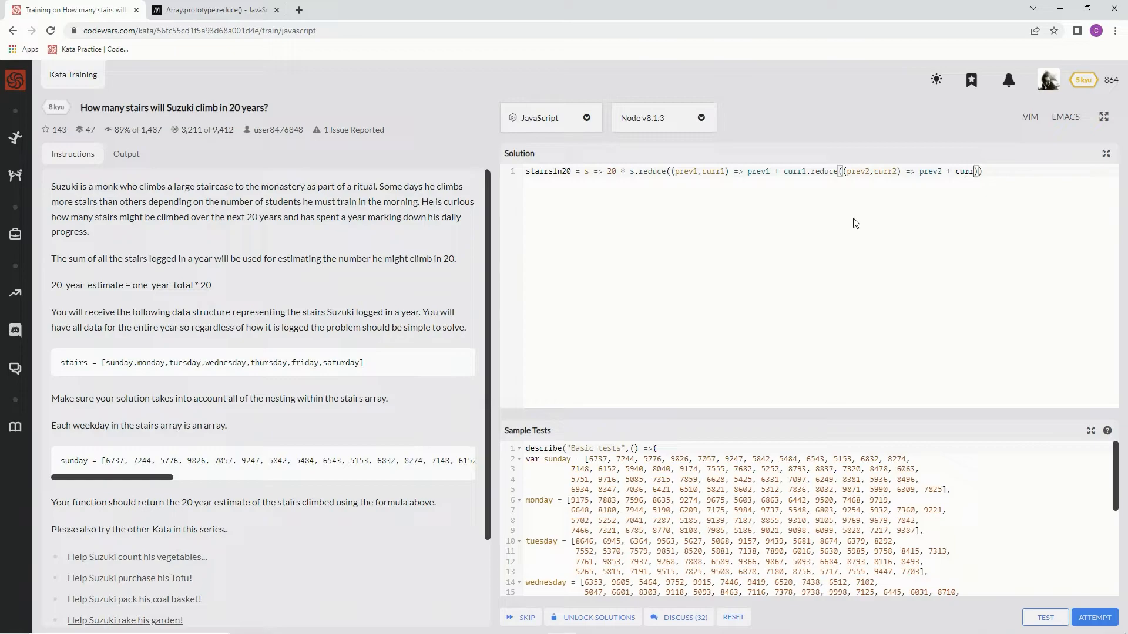
{"action": "type", "text": "2"}
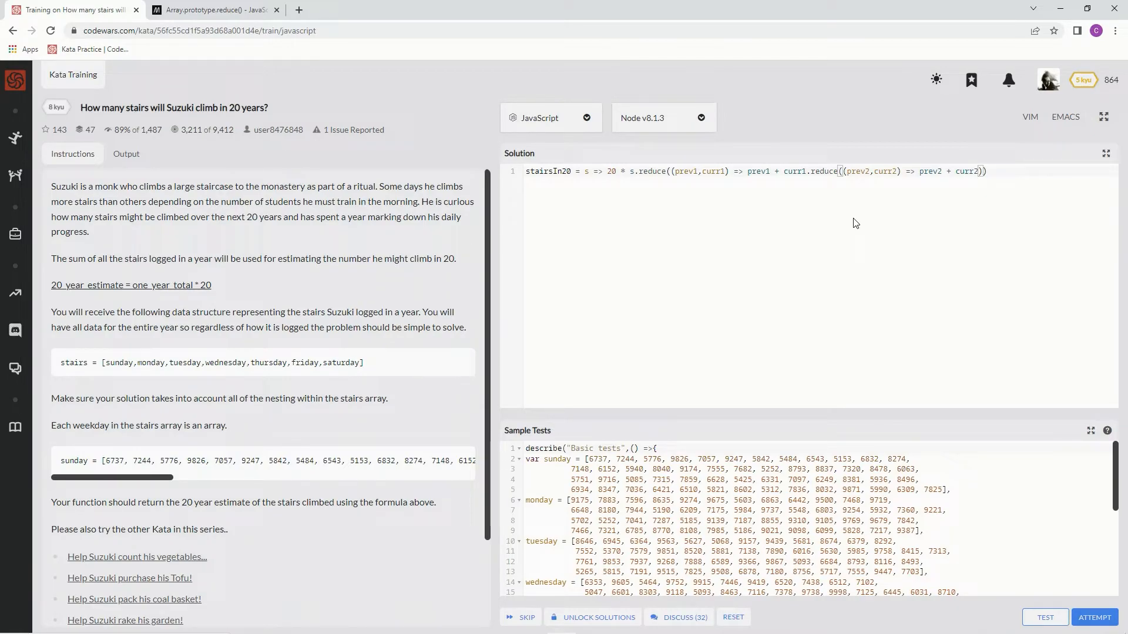
{"action": "type", "text": ","}
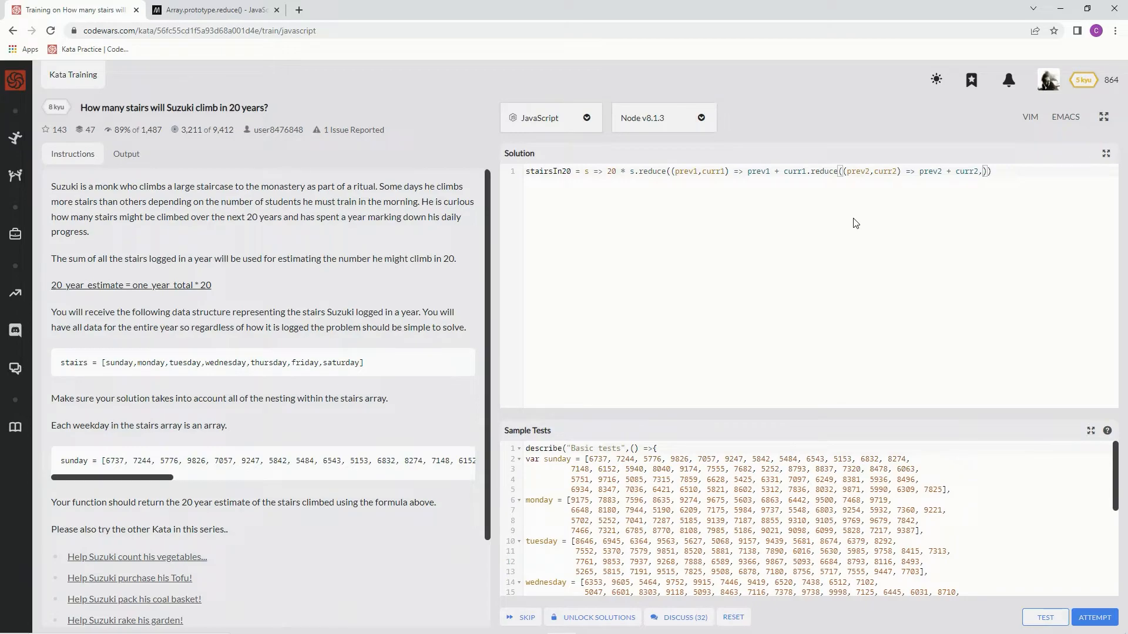
{"action": "type", "text": "0"}
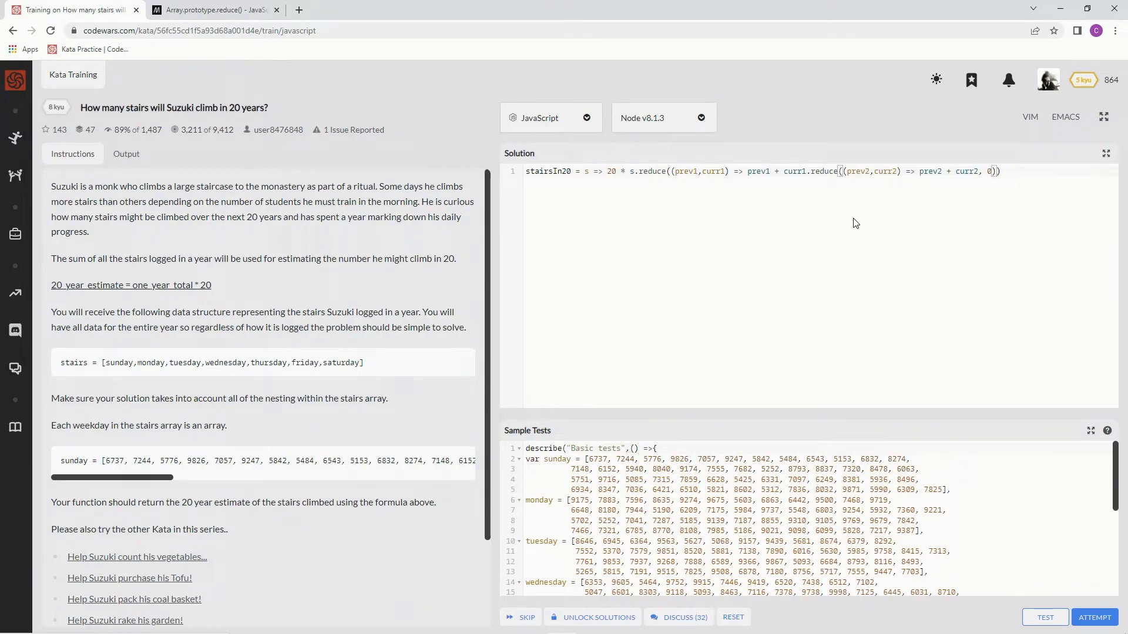
{"action": "type", "text": ", 0"}
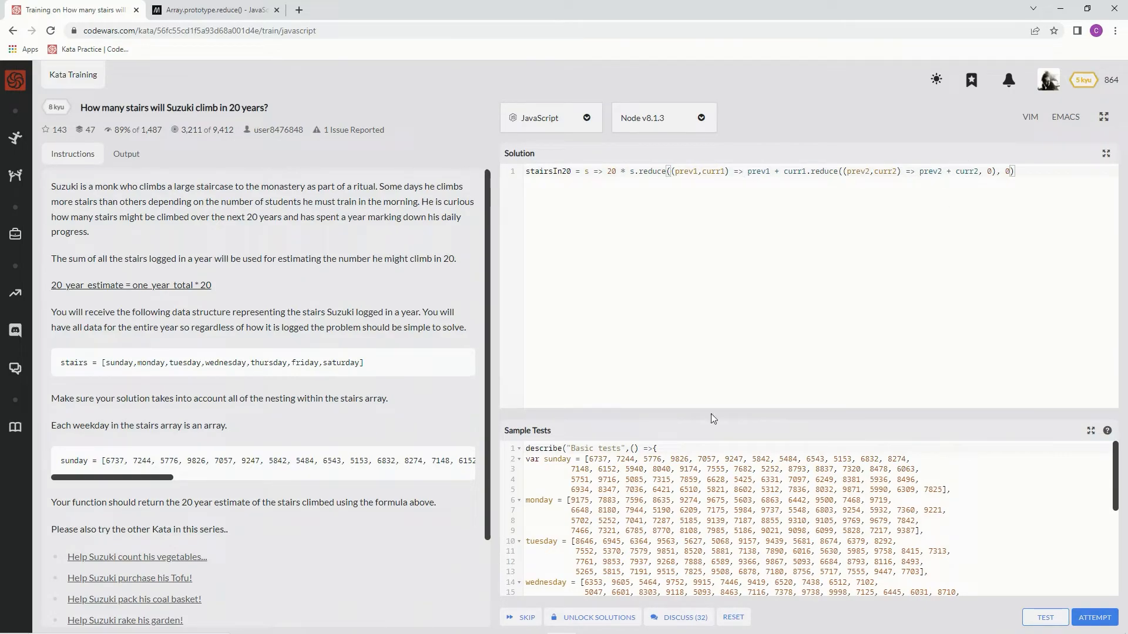
{"action": "mouse_move", "coordinate": [773, 174]}
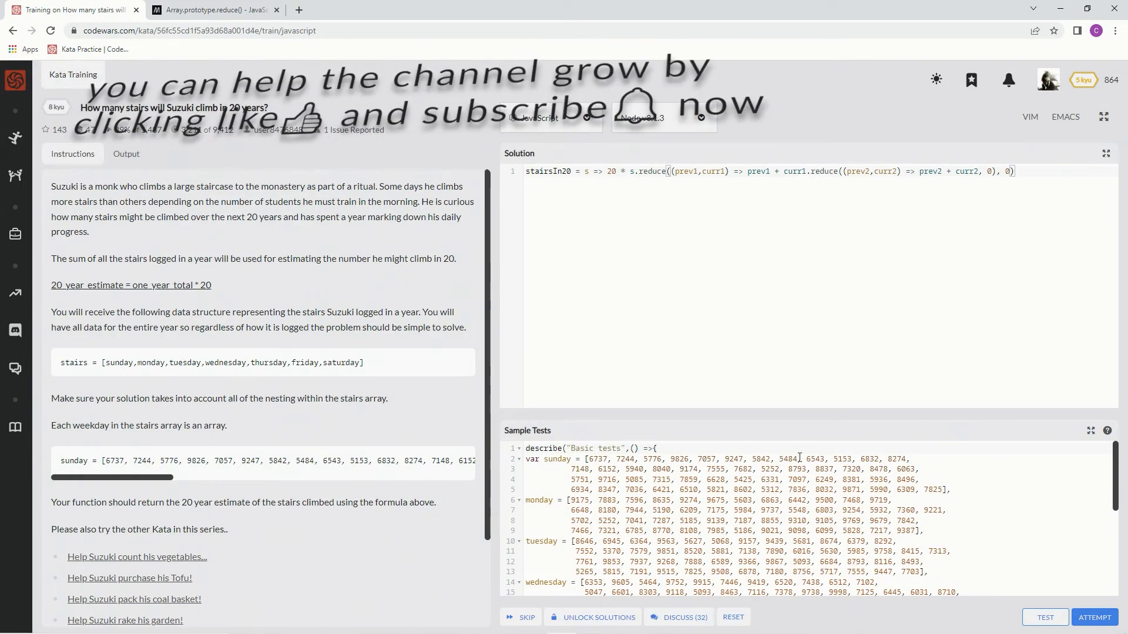
{"action": "mouse_move", "coordinate": [1046, 617]}
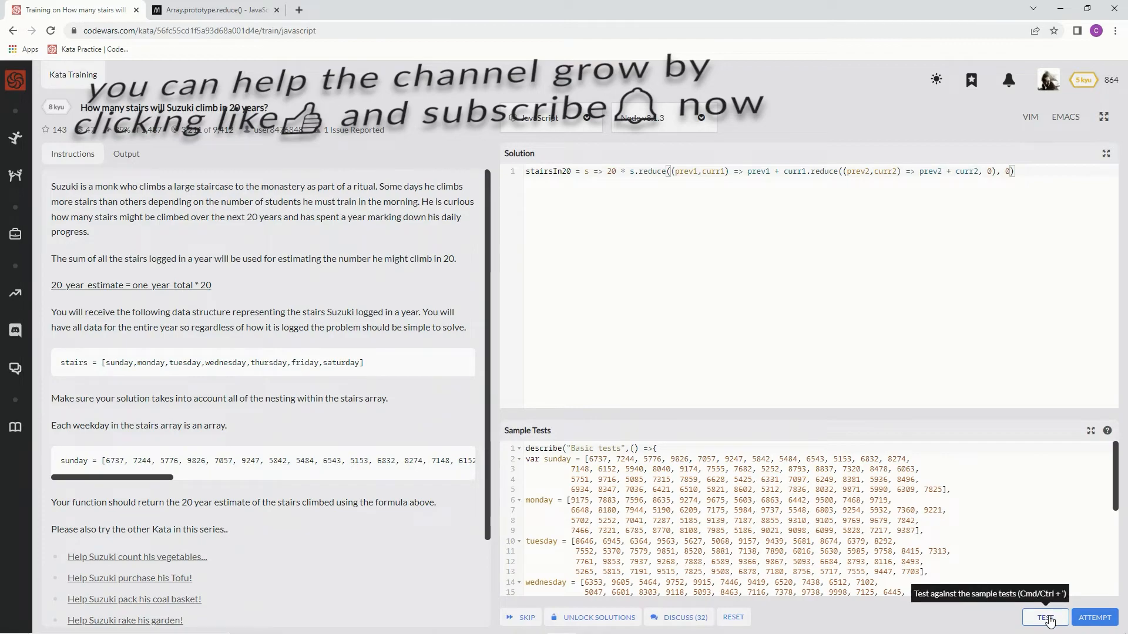
Pass the sample test and all 41 full tests, then submit the solution
{"action": "left_click", "coordinate": [1045, 617]}
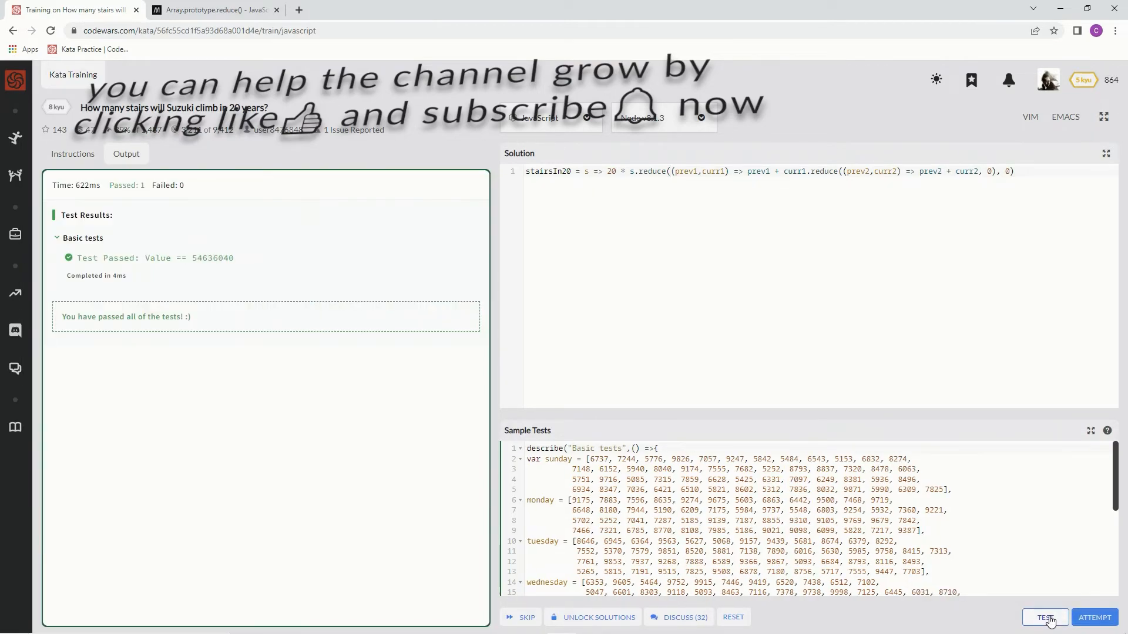
{"action": "left_click", "coordinate": [1094, 617]}
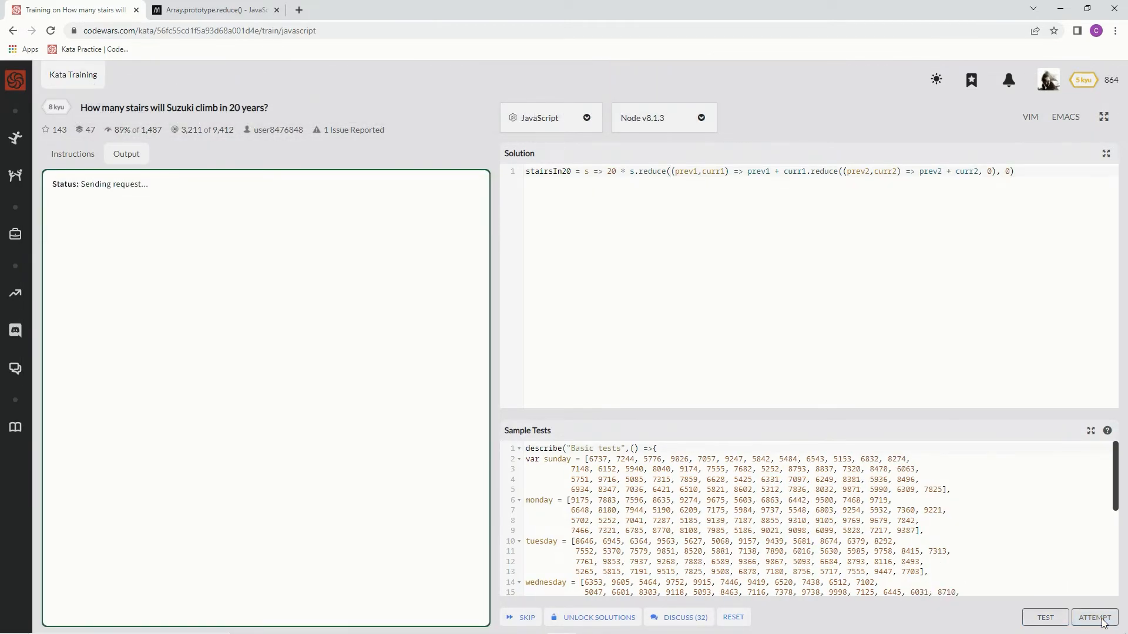
{"action": "left_click", "coordinate": [1094, 617]}
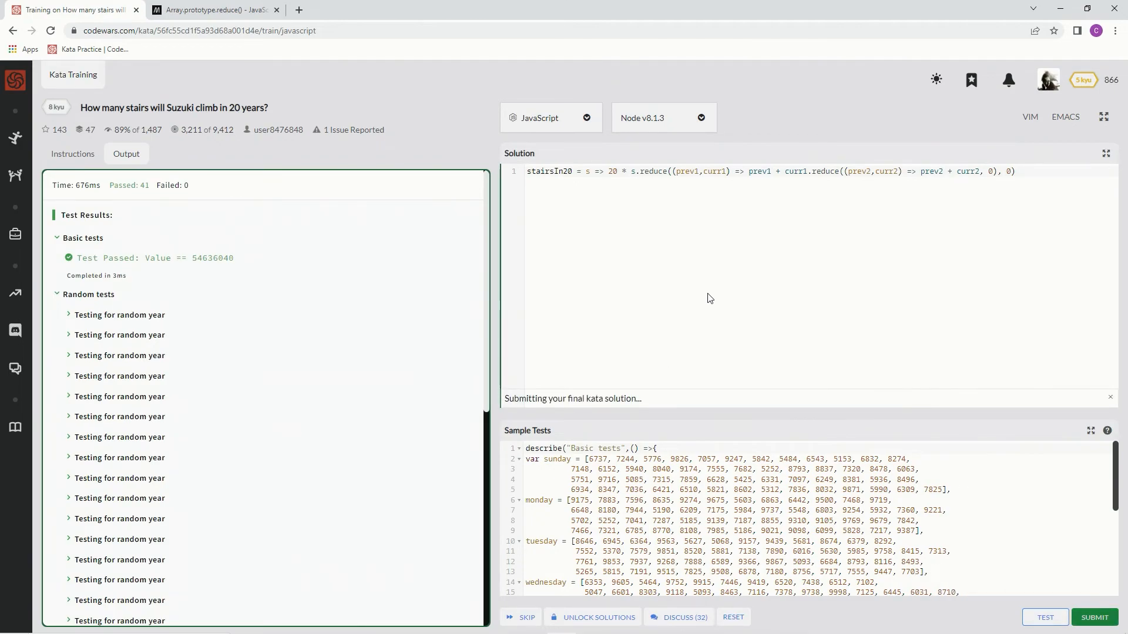
{"action": "left_click", "coordinate": [1093, 617]}
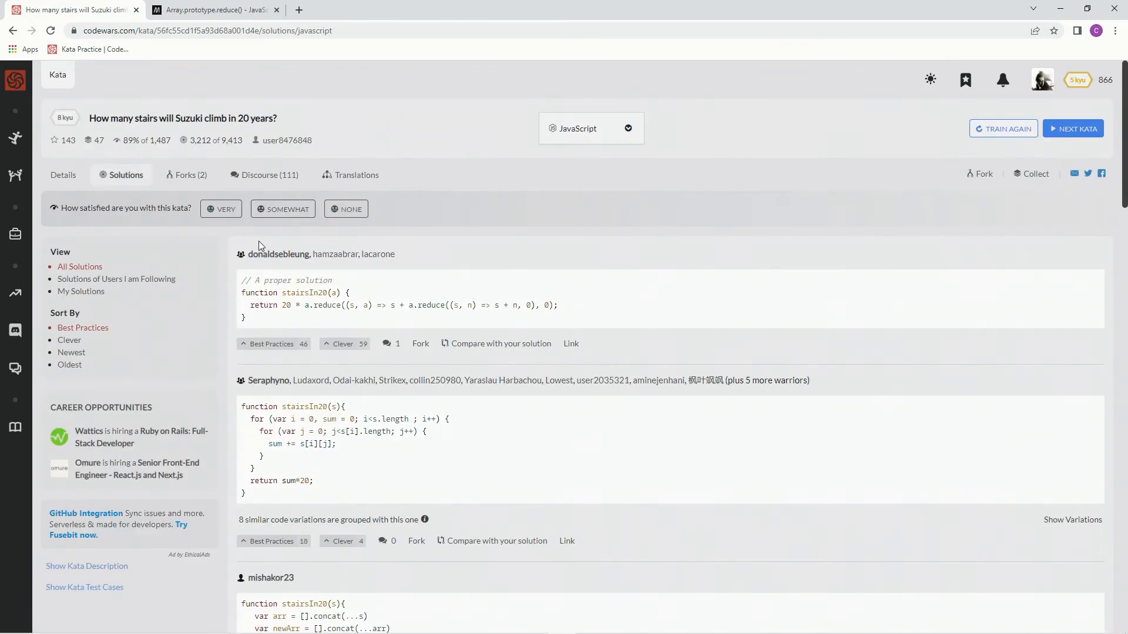
Rate the kata VERY satisfying, filter to My Solutions, and vote it Best Practices
{"action": "left_click", "coordinate": [221, 209]}
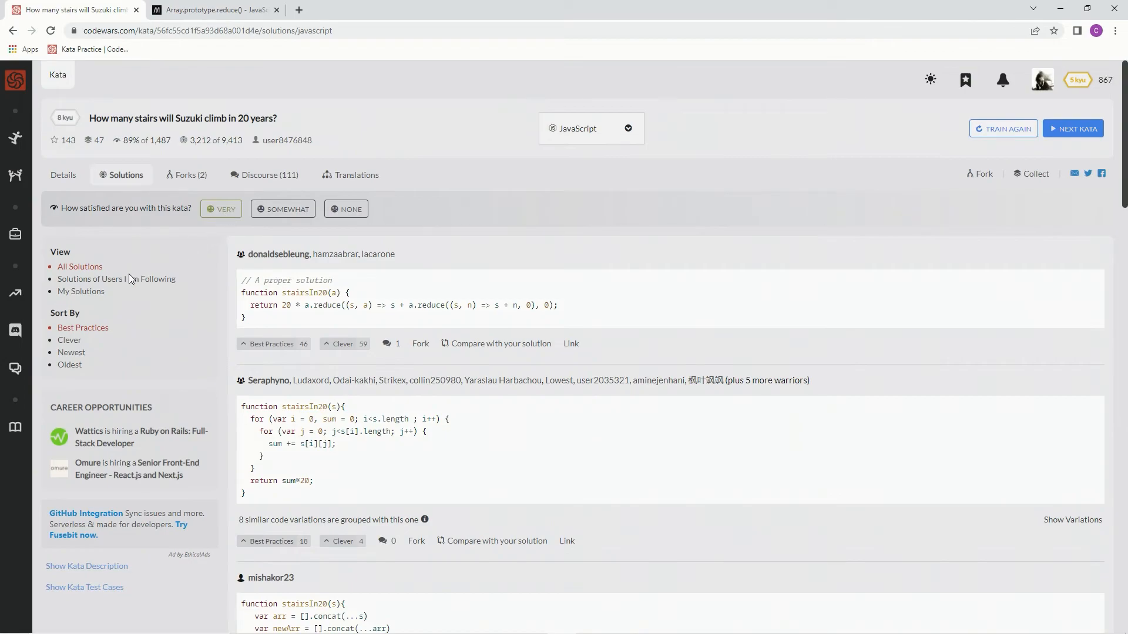
{"action": "left_click", "coordinate": [81, 291]}
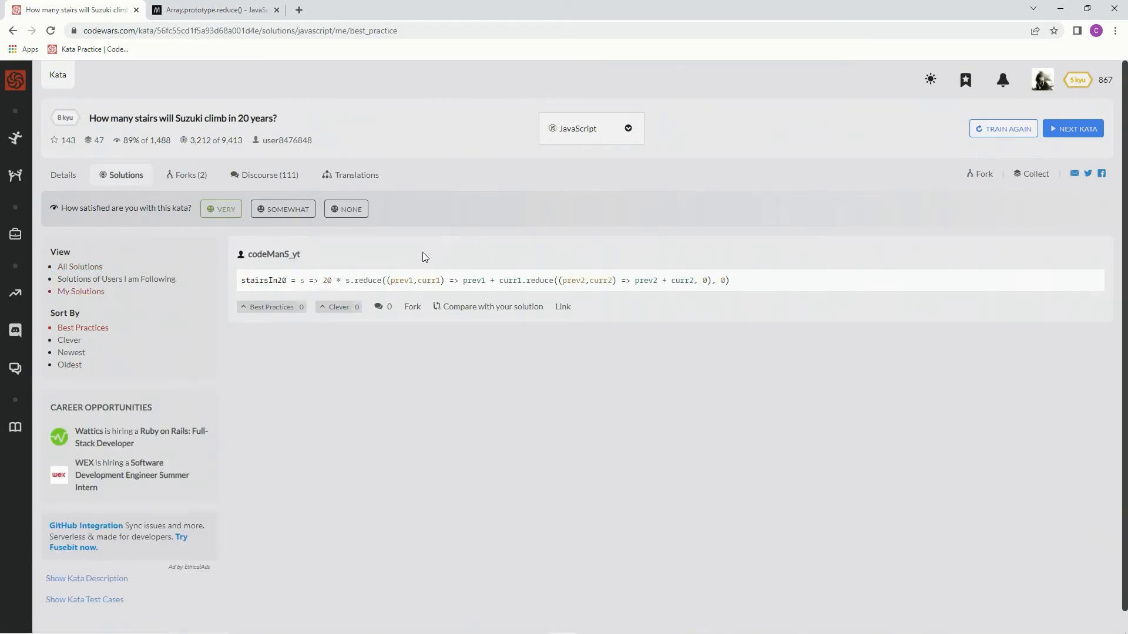
{"action": "left_click", "coordinate": [272, 307]}
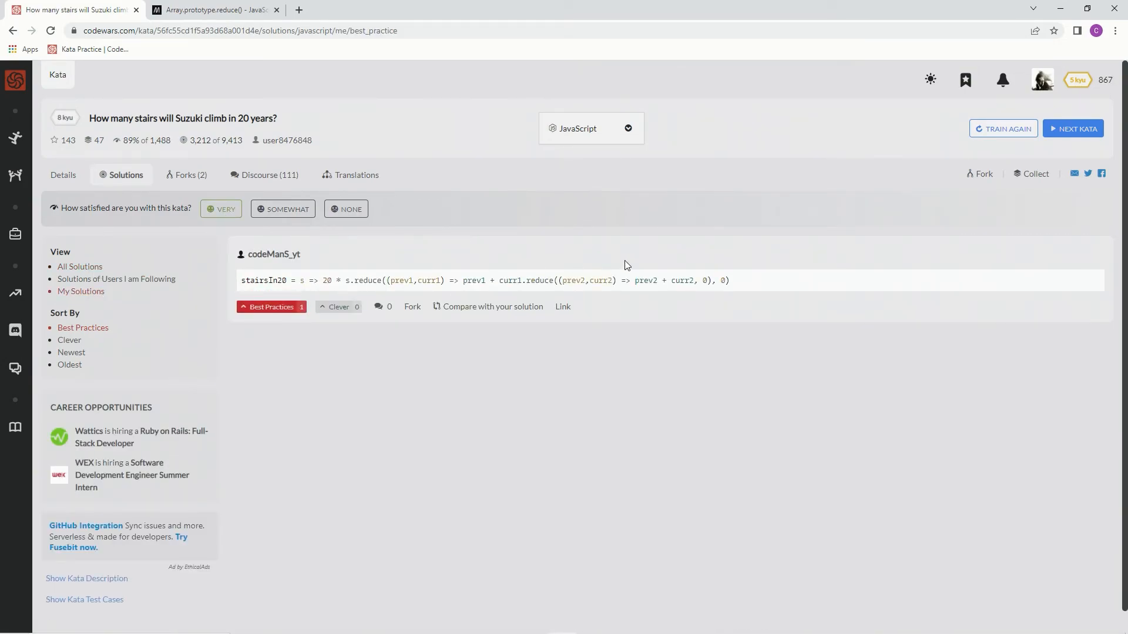